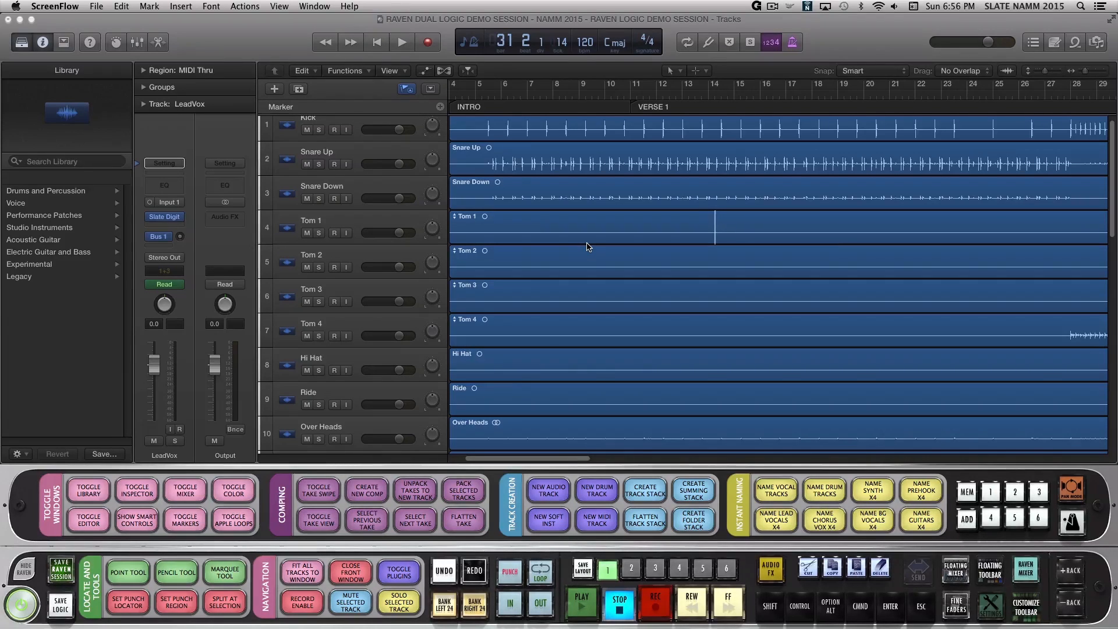
mouse_move(447, 191)
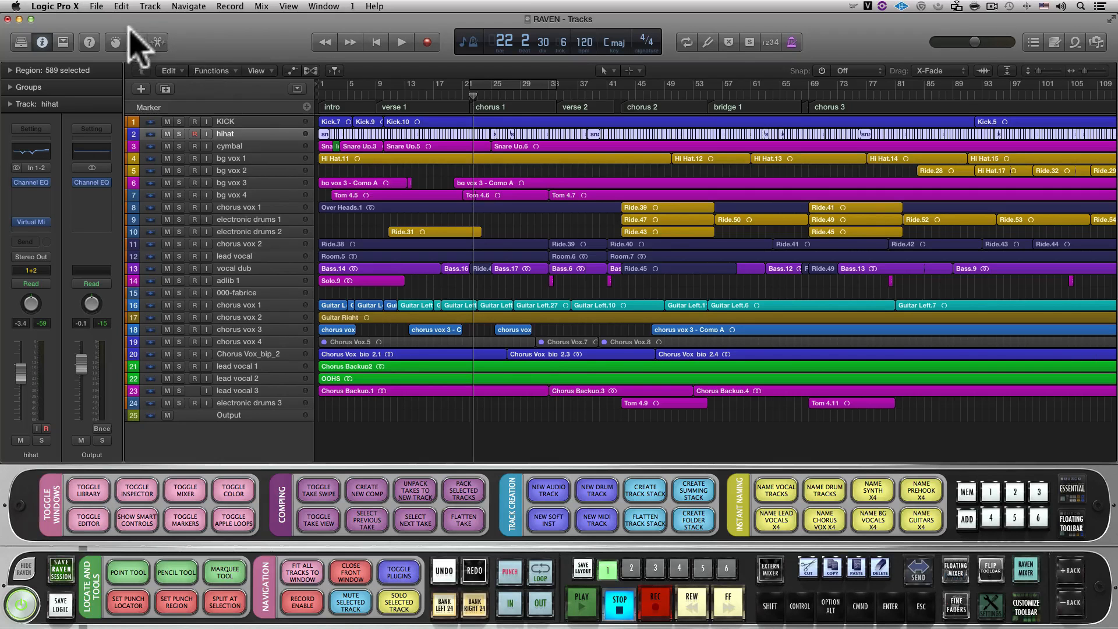
mouse_move(24, 17)
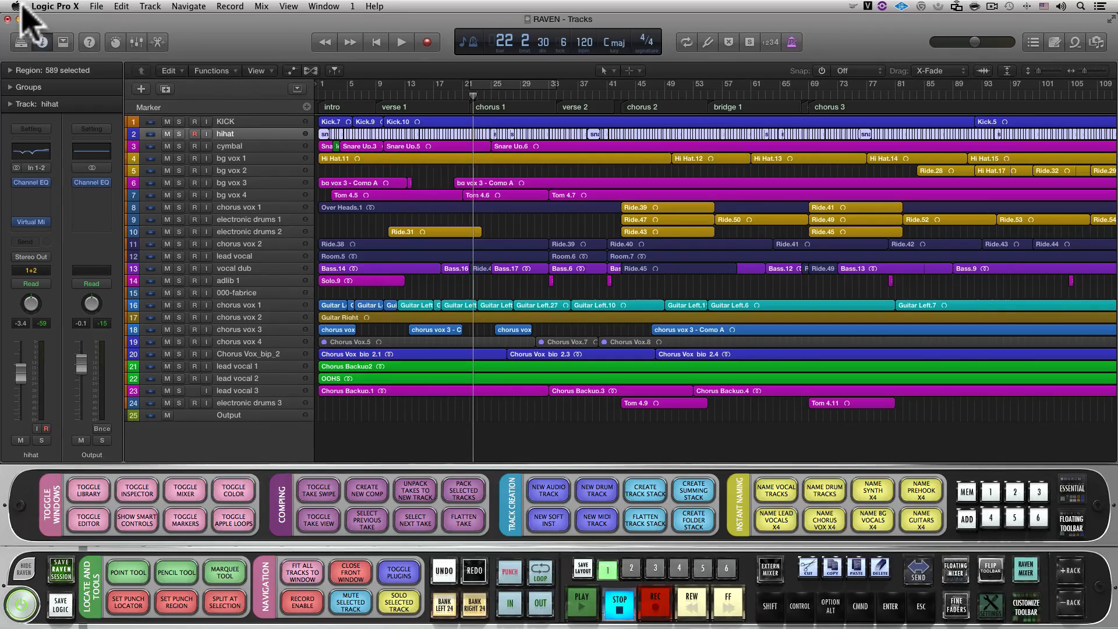
- Reach the Accessibility privacy list via System Preferences > Security & Privacy
left_click(14, 7)
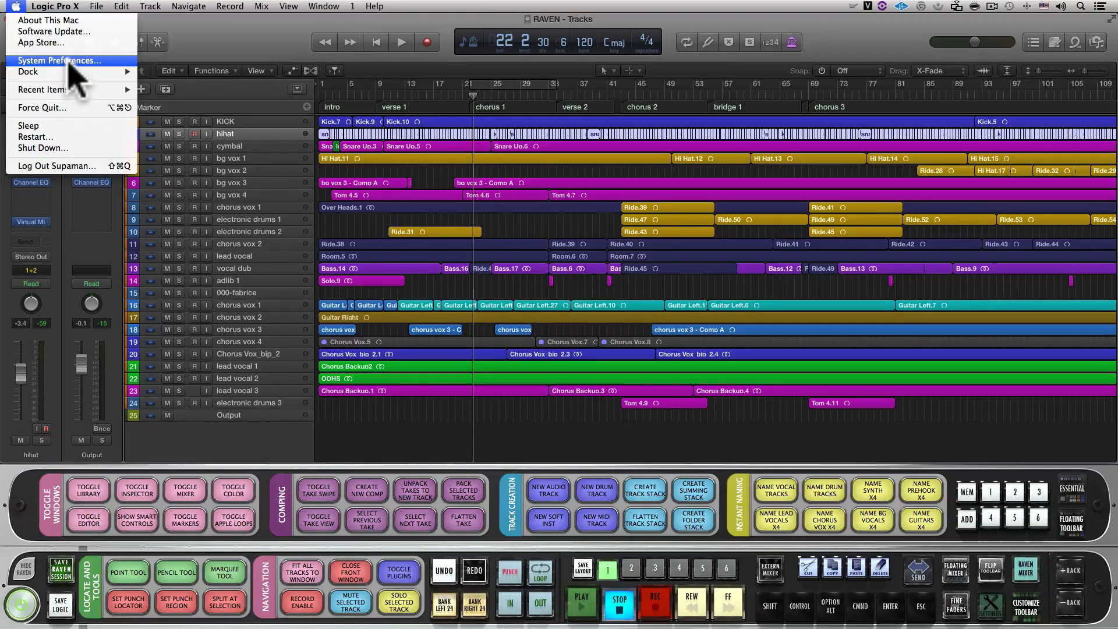
left_click(59, 60)
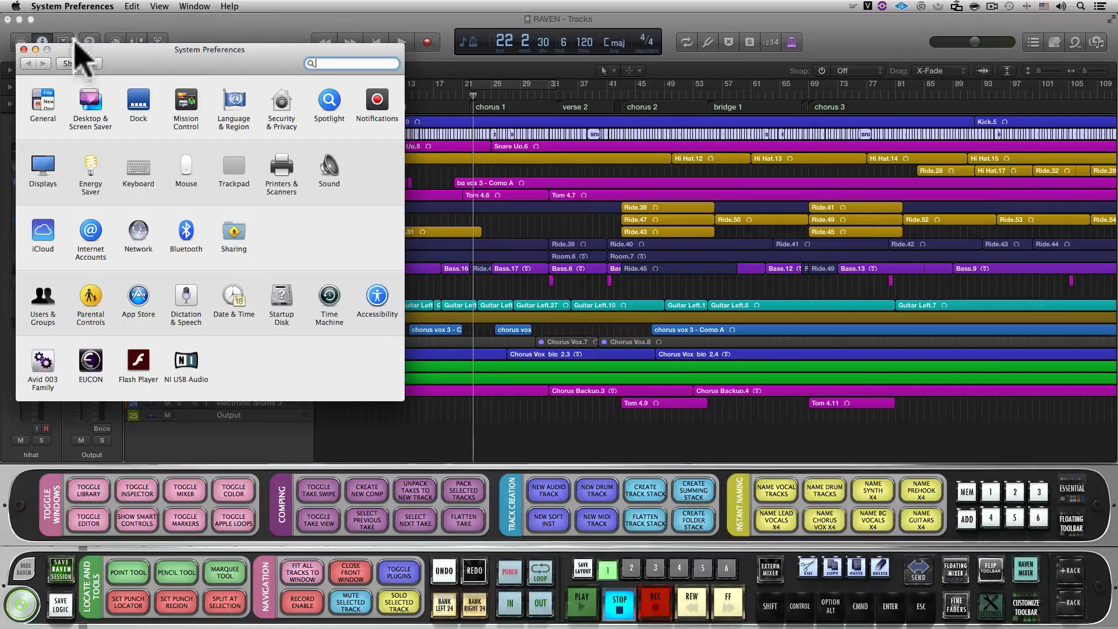
mouse_move(259, 252)
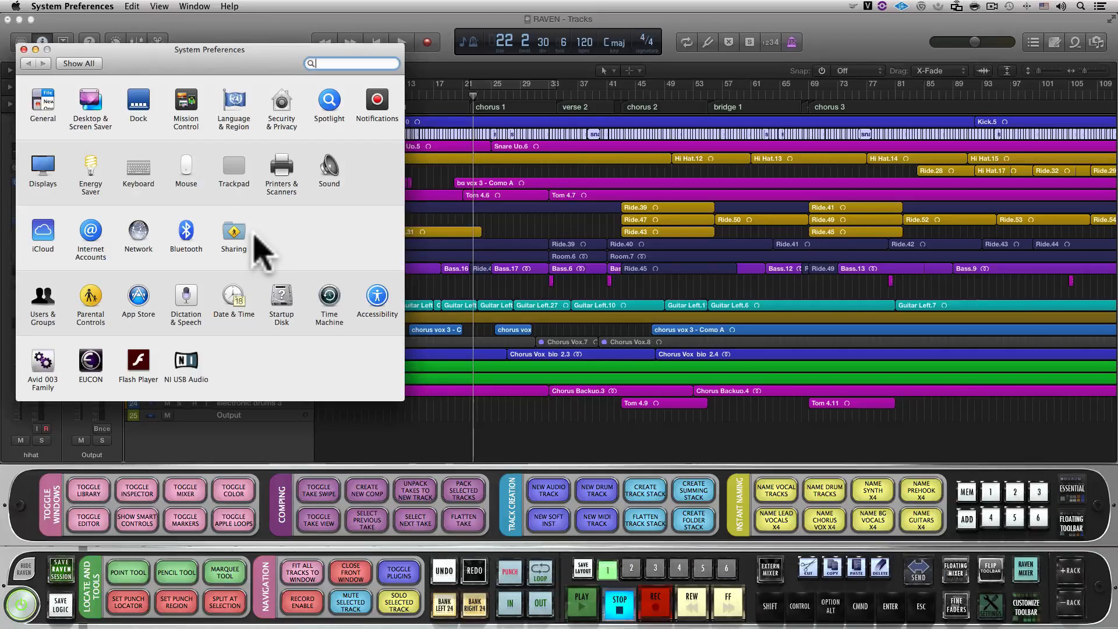
left_click(281, 106)
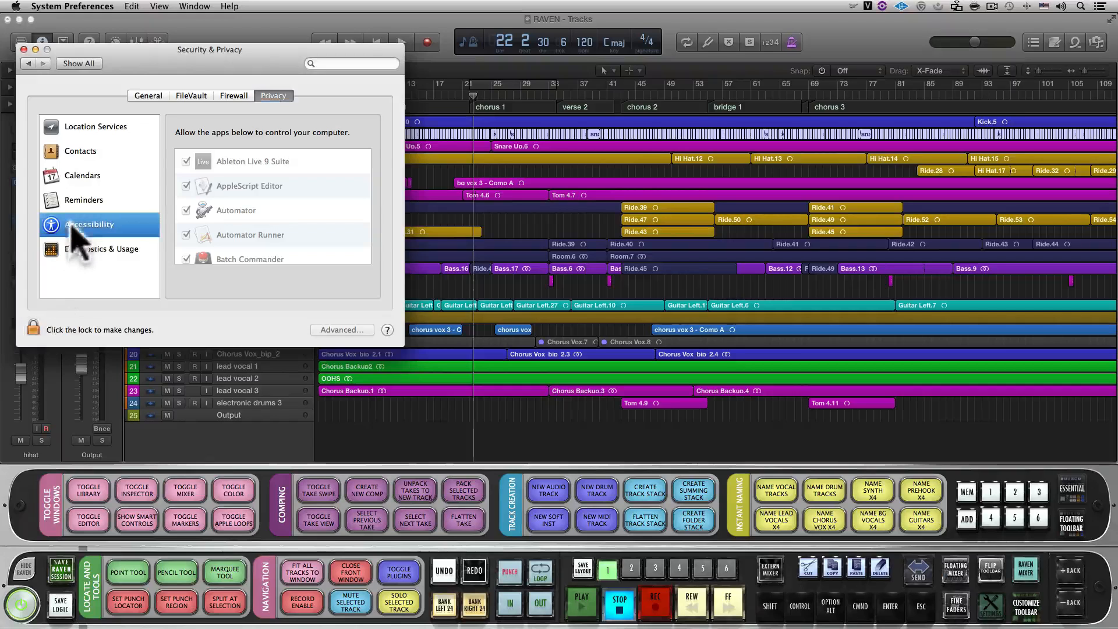
left_click(90, 224)
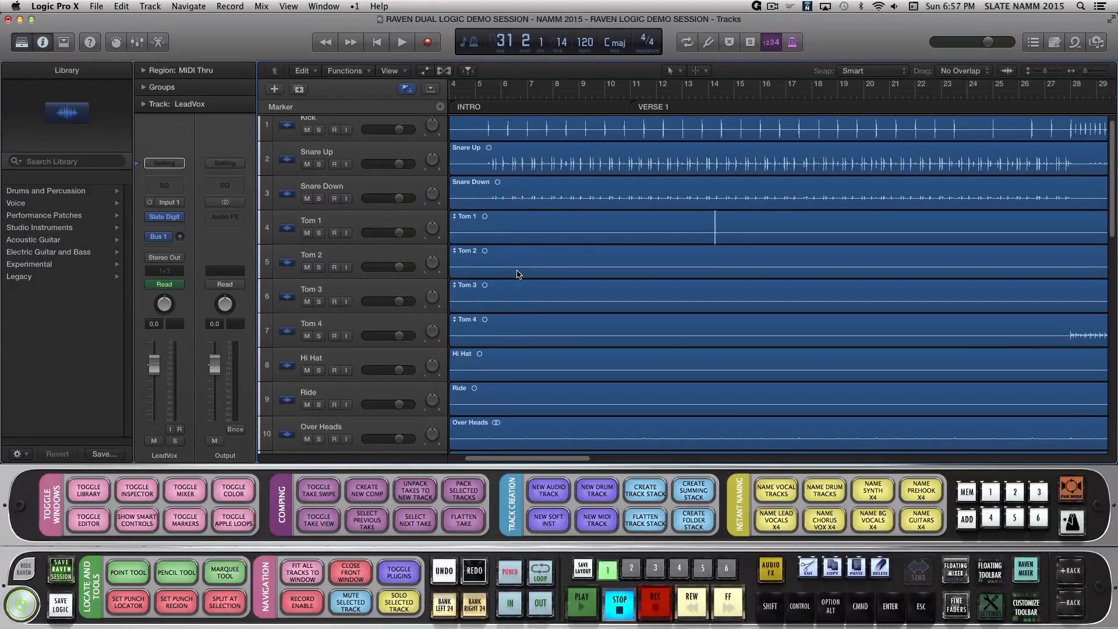
- Select Snare Down and add three empty audio tracks, Audio 25–27, below it
left_click(509, 503)
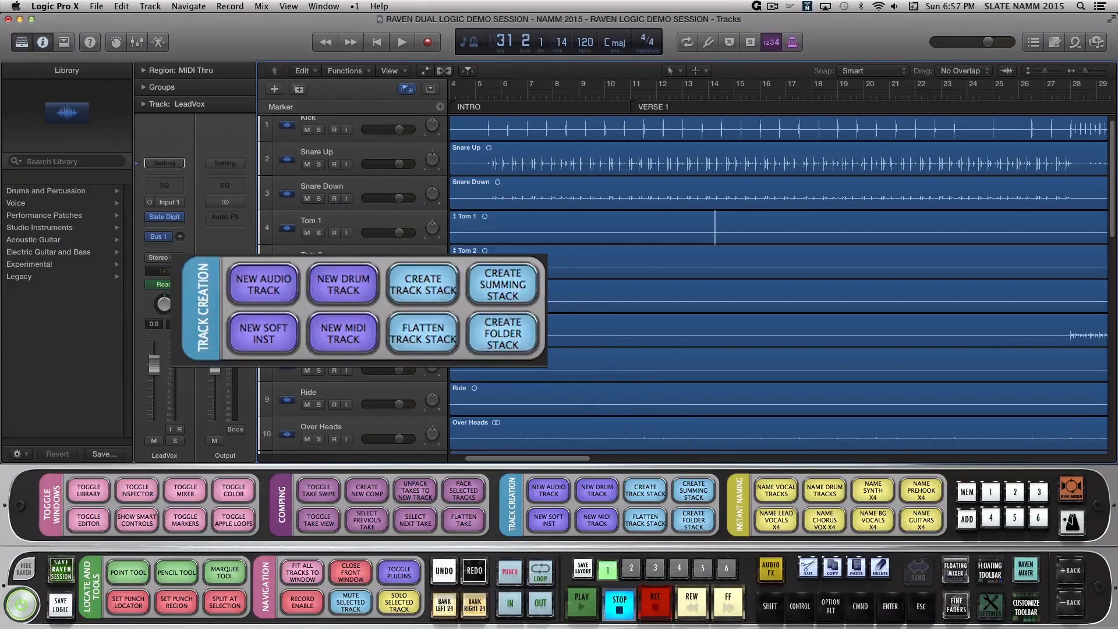
left_click(739, 504)
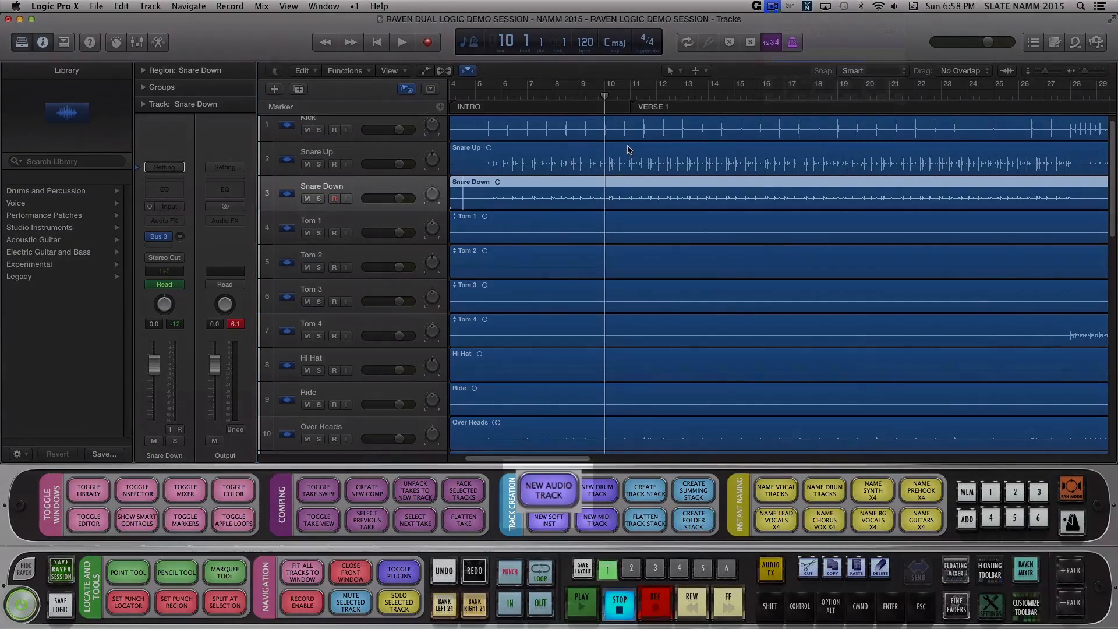
left_click(547, 491)
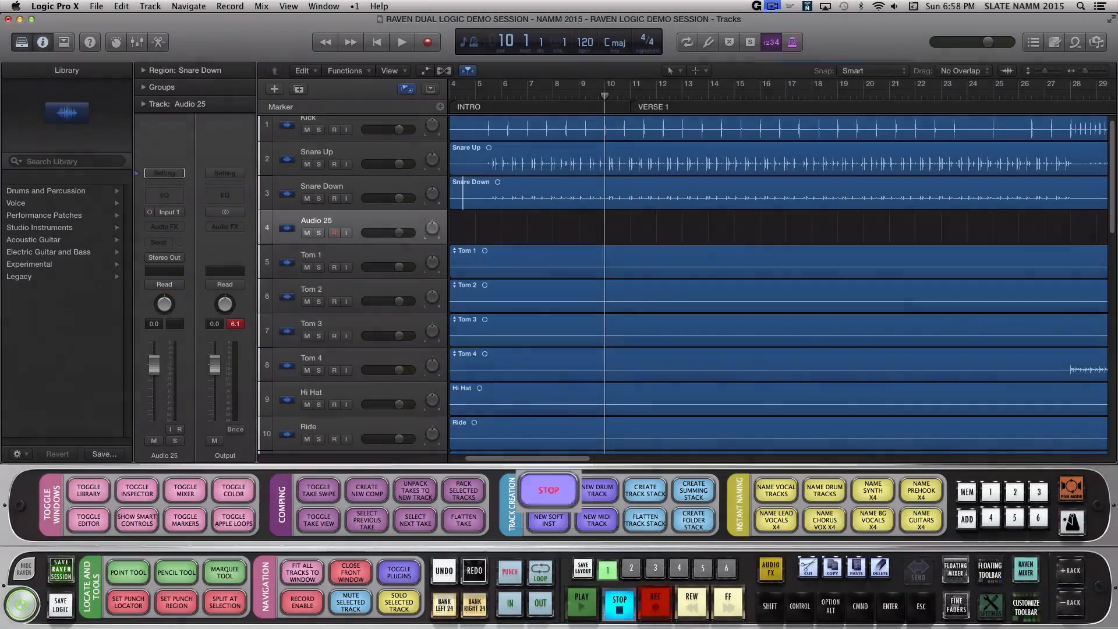
left_click(547, 490)
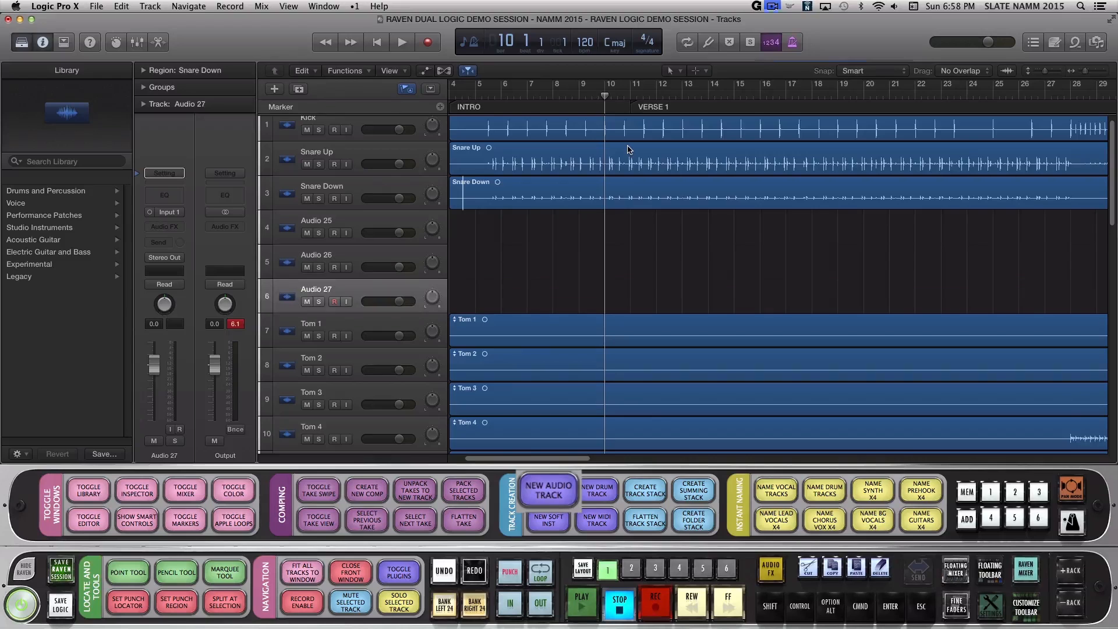
left_click(548, 488)
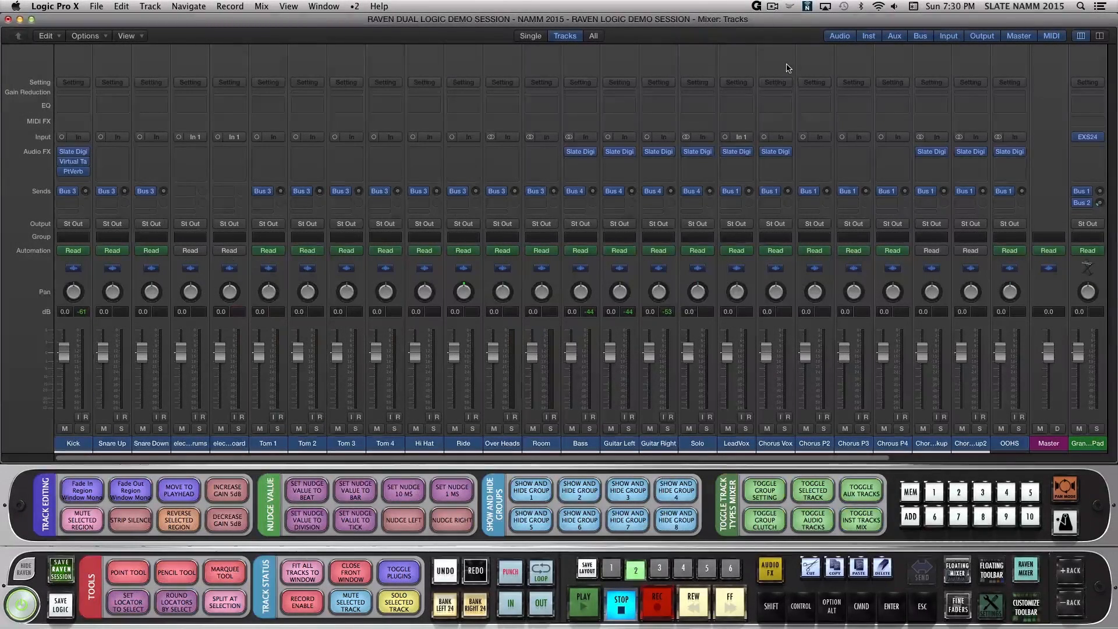
left_click(725, 503)
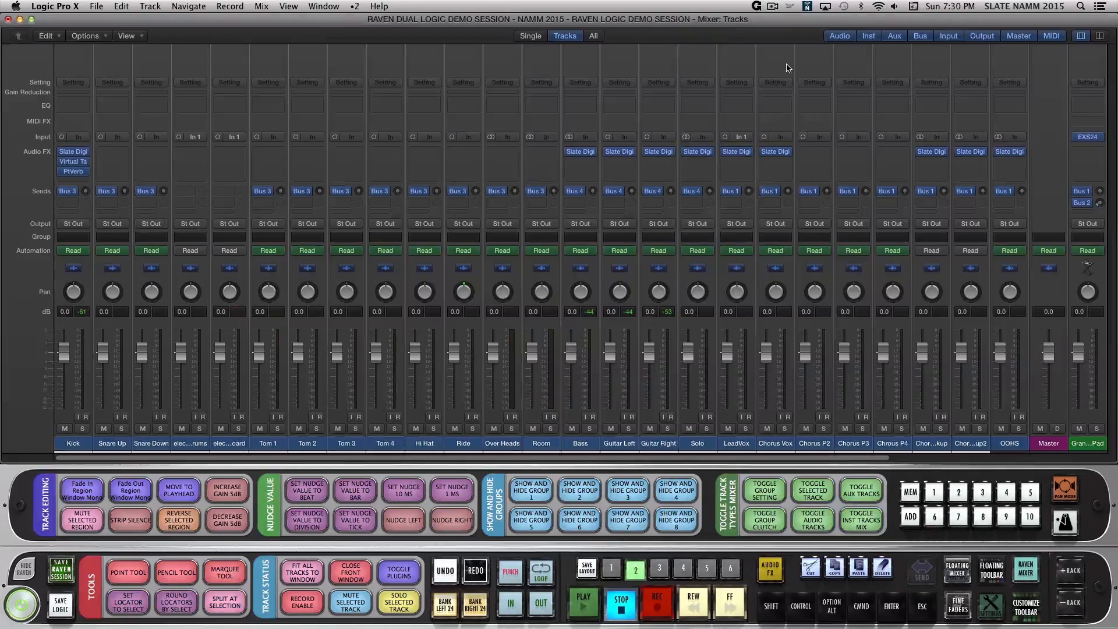
left_click(860, 521)
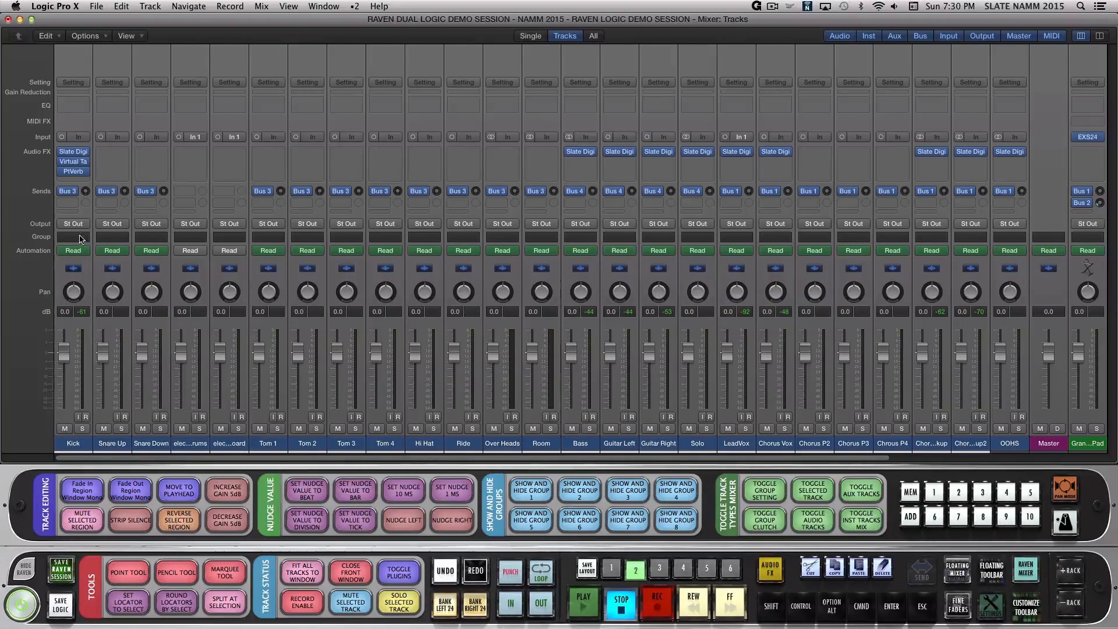
- Assign the Kick channel strip to Group 1, then move on to the Bass strip
left_click(72, 236)
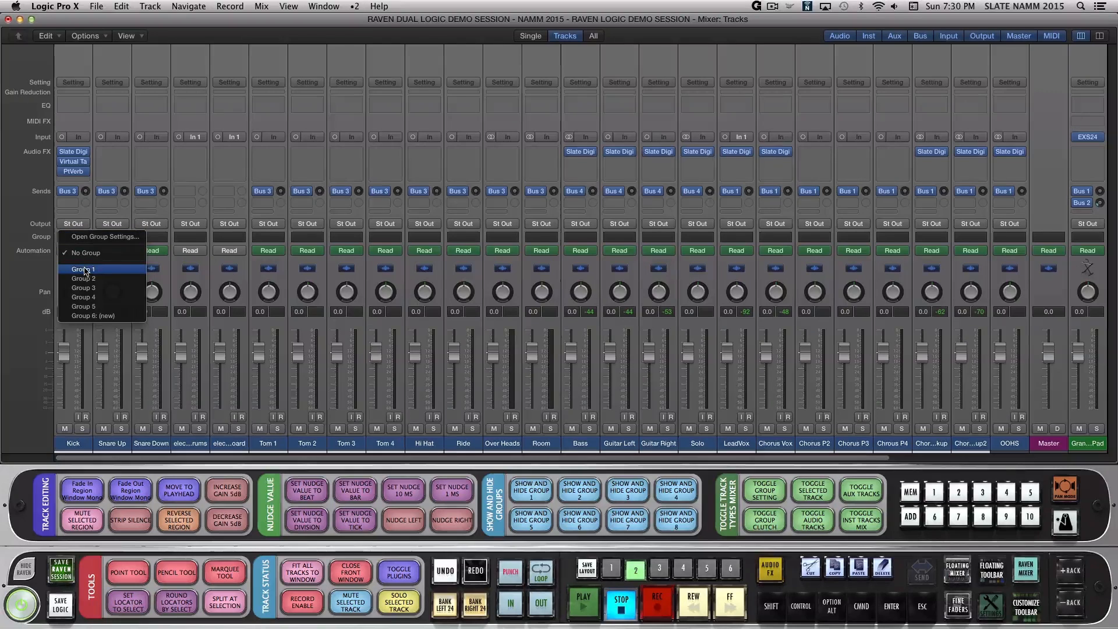
left_click(82, 269)
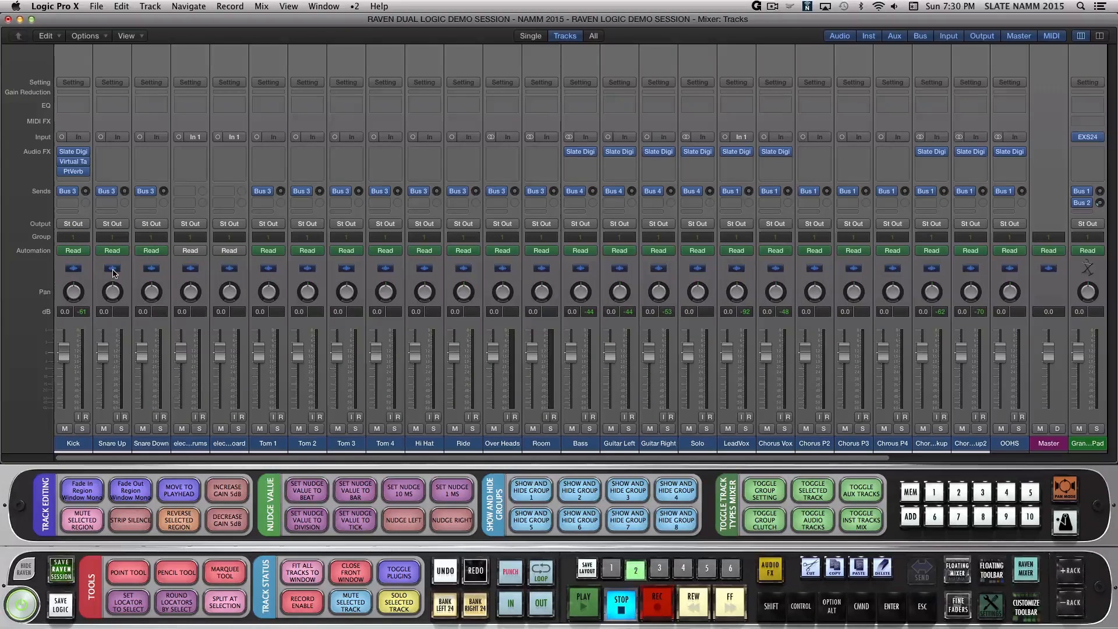
mouse_move(89, 400)
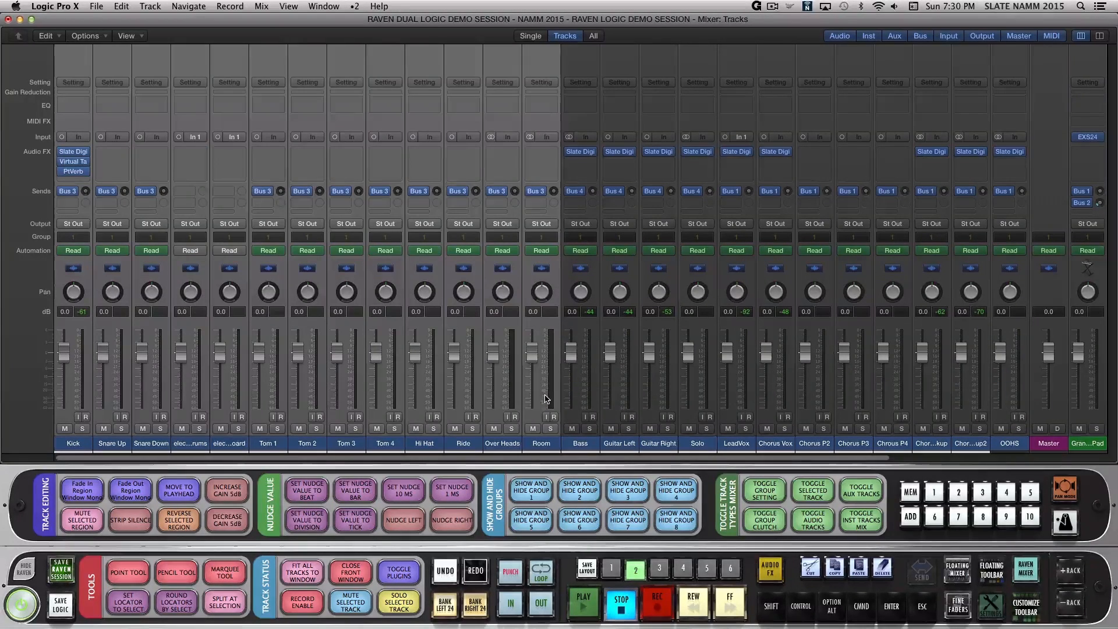
left_click(72, 236)
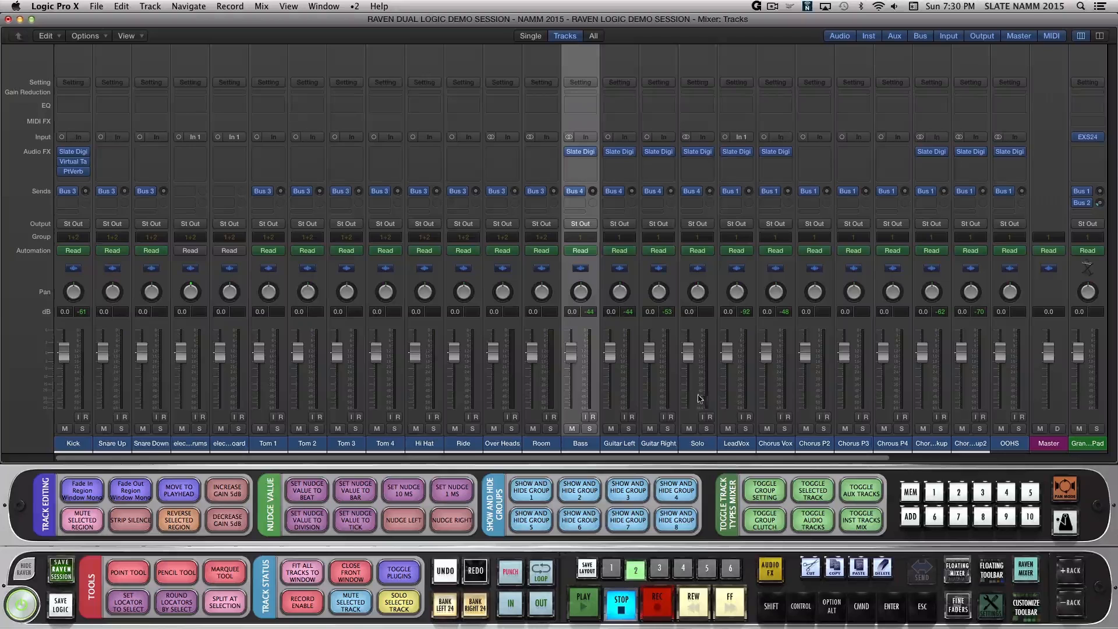
left_click(580, 237)
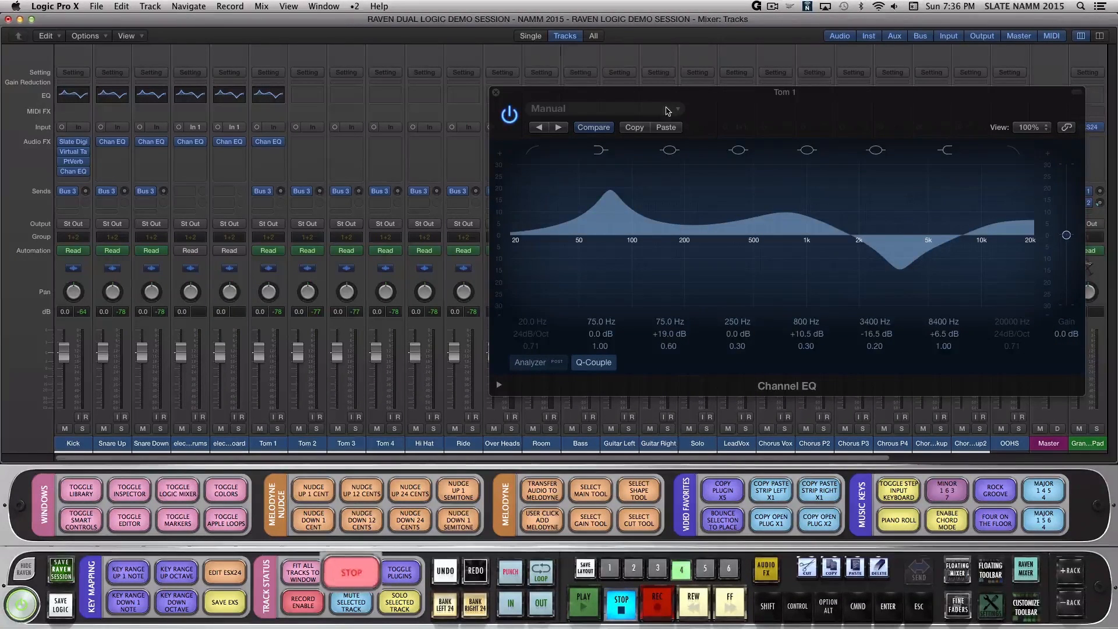
- Switch from the mixer to the tracks arrangement with the LeadVox comp takes
left_click(496, 94)
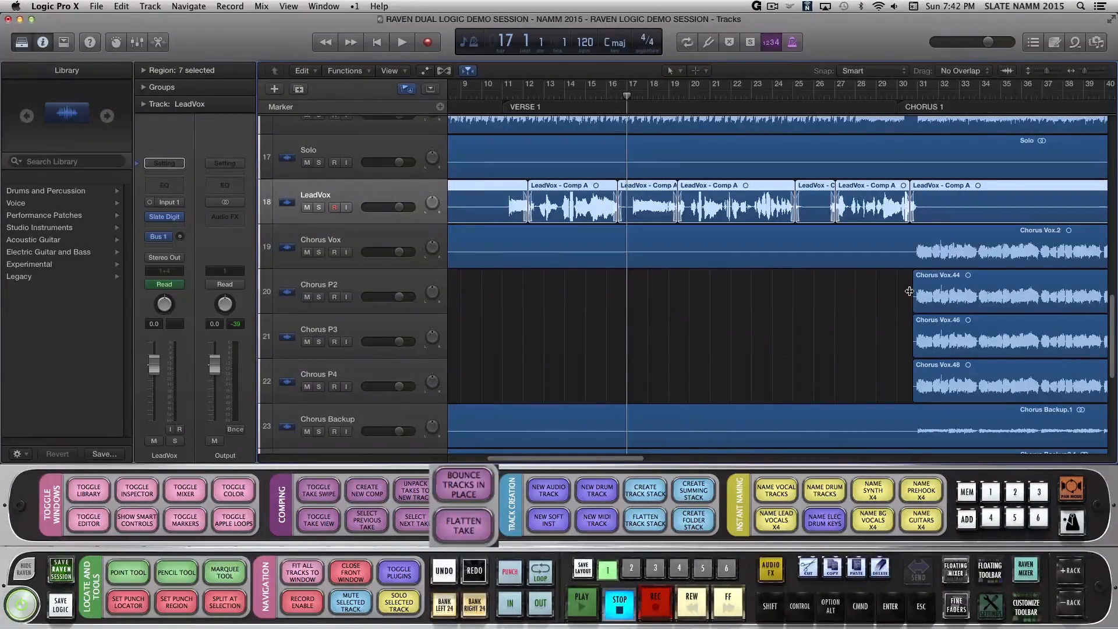
- Bounce the selected LeadVox comp take in place with the Raven button
left_click(463, 483)
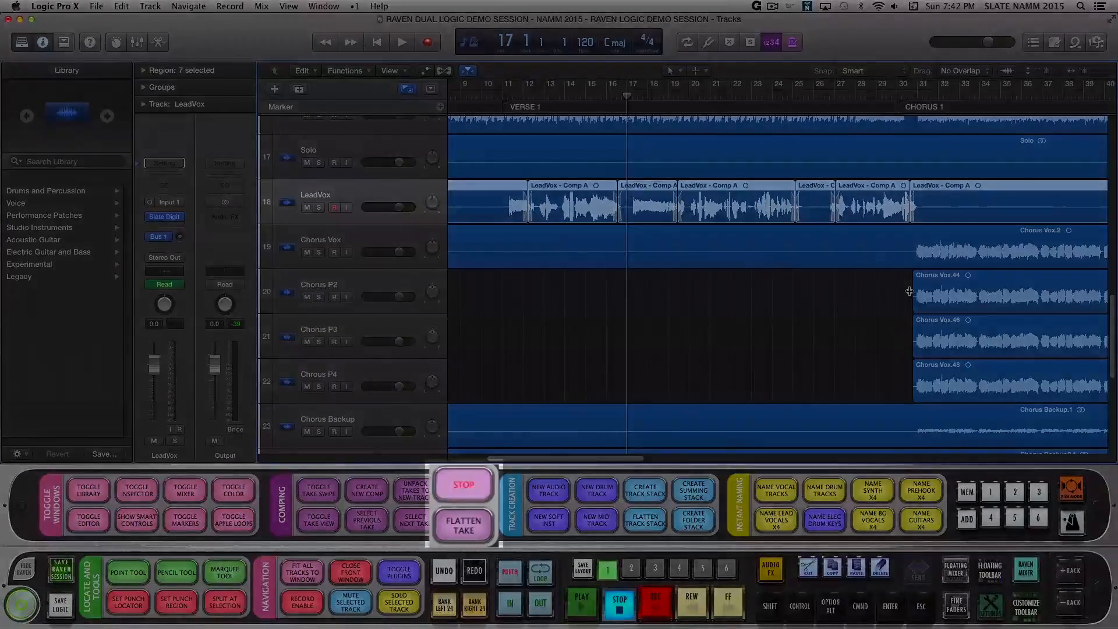
left_click(462, 485)
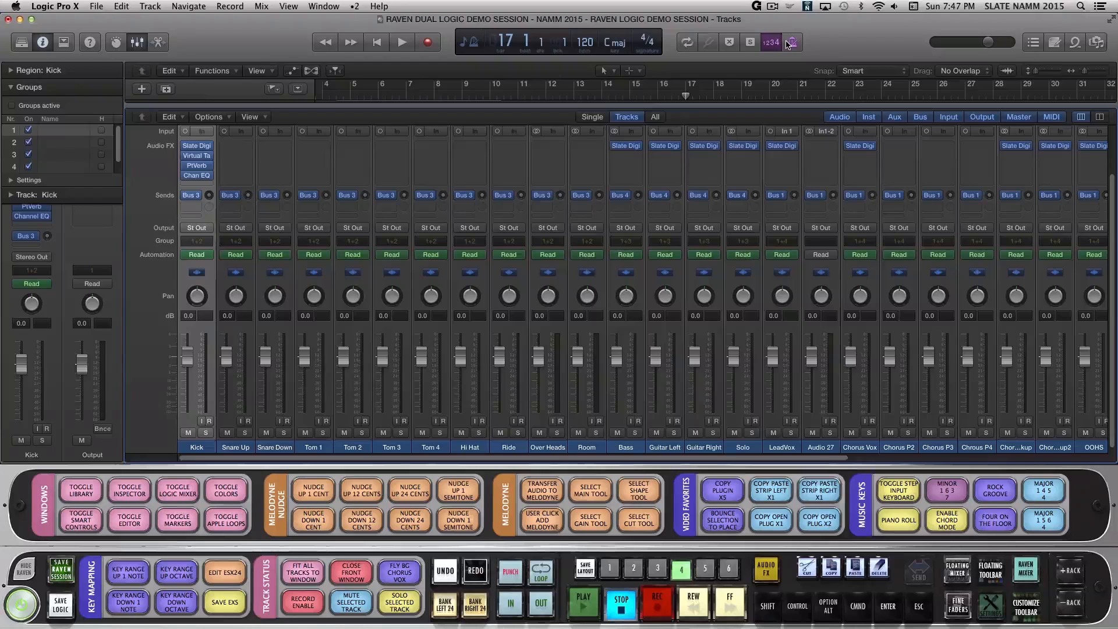
- Copy Kick's plug-in chain onto Snare Up, Snare Down and Tom 1 in turn
left_click(819, 490)
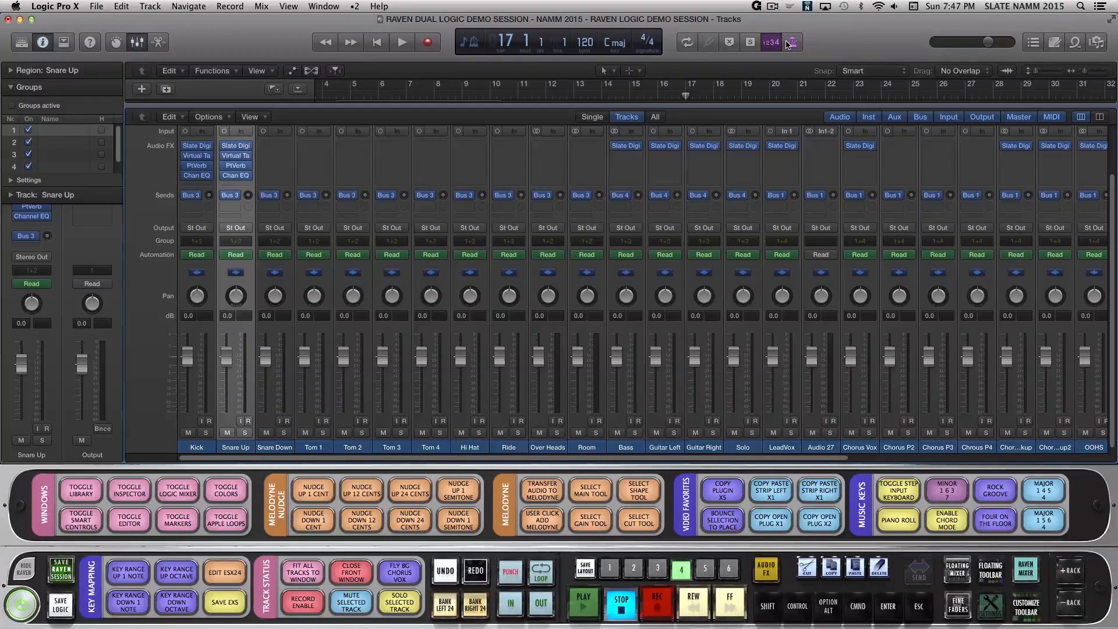
left_click(274, 447)
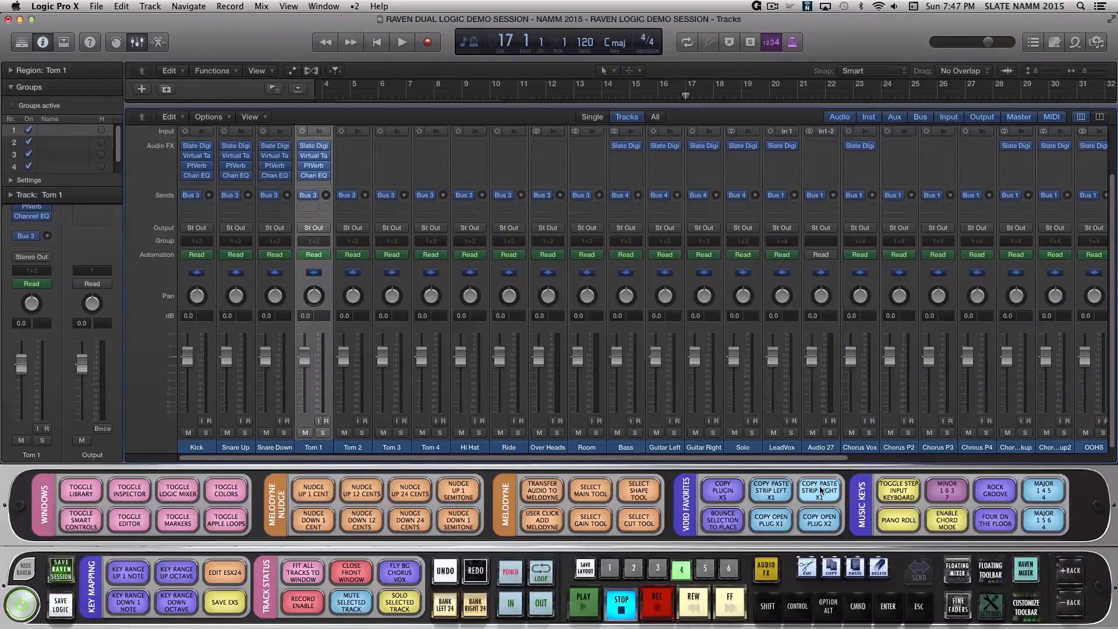
left_click(819, 491)
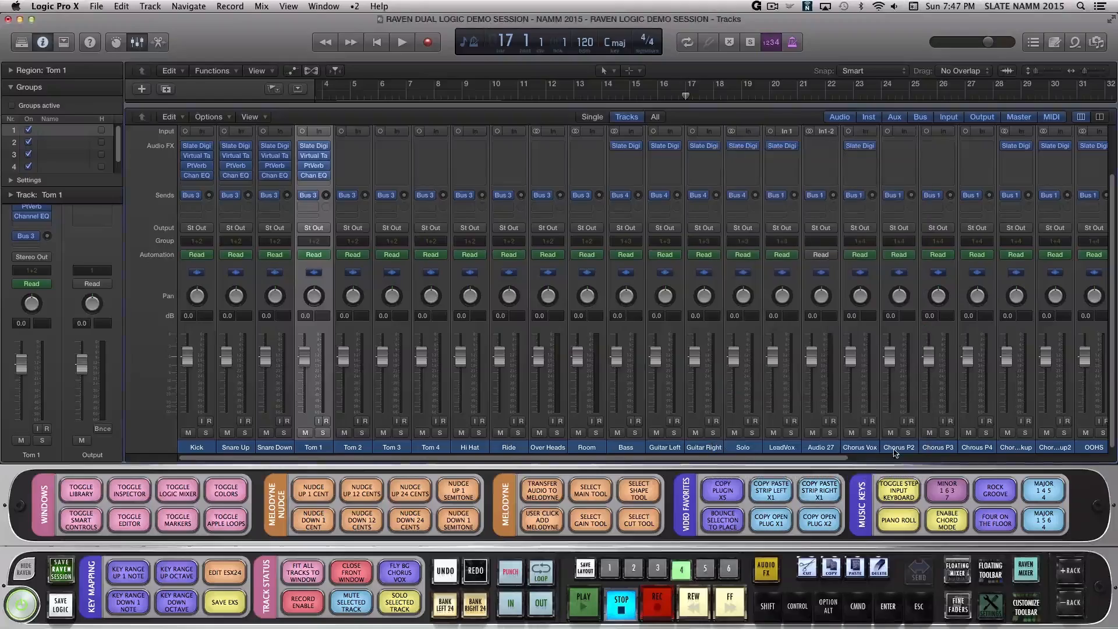
left_click(352, 447)
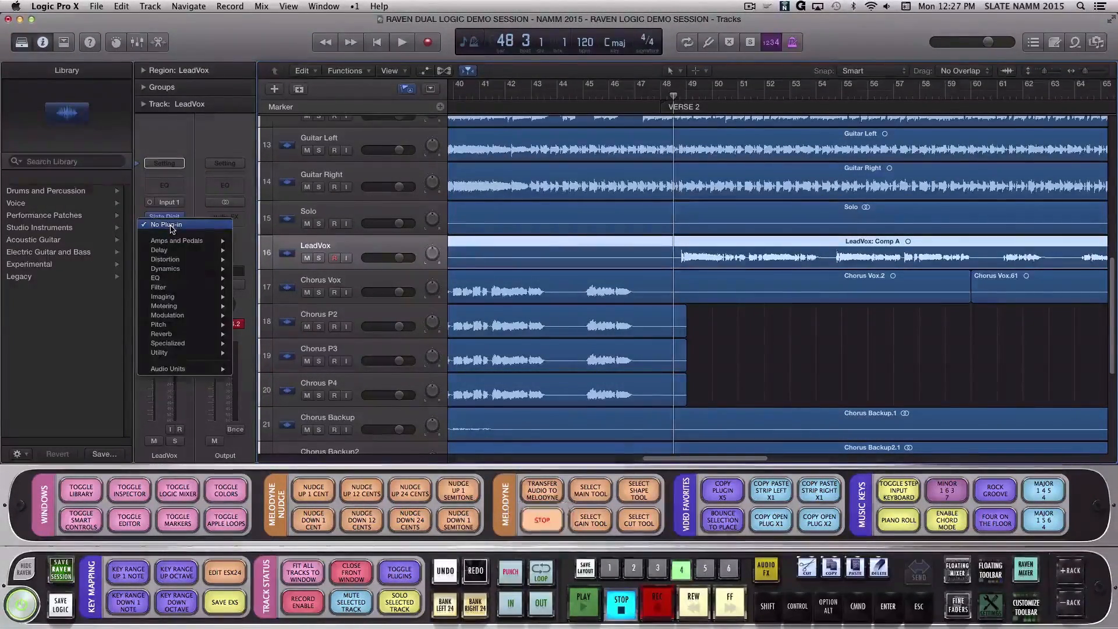
- Load Melodyne into an Audio FX slot on the LeadVox strip and transfer the vocal
left_click(167, 229)
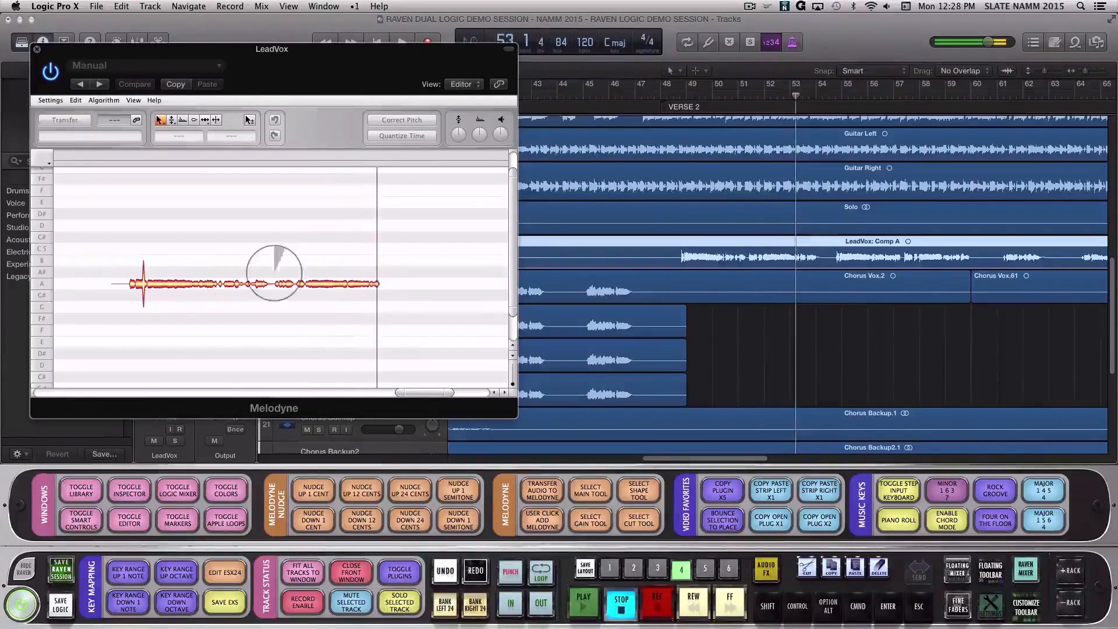
left_click(65, 118)
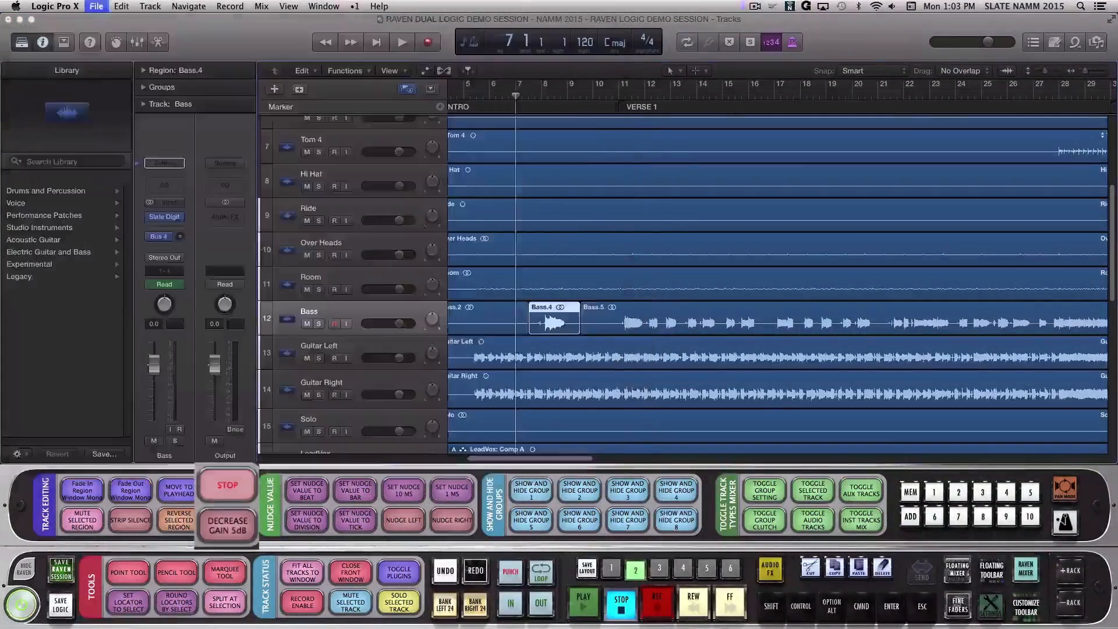
- Confirm the INCREASE GAIN 5dB batch command repeating the 1 dB increase five times
double_click(555, 319)
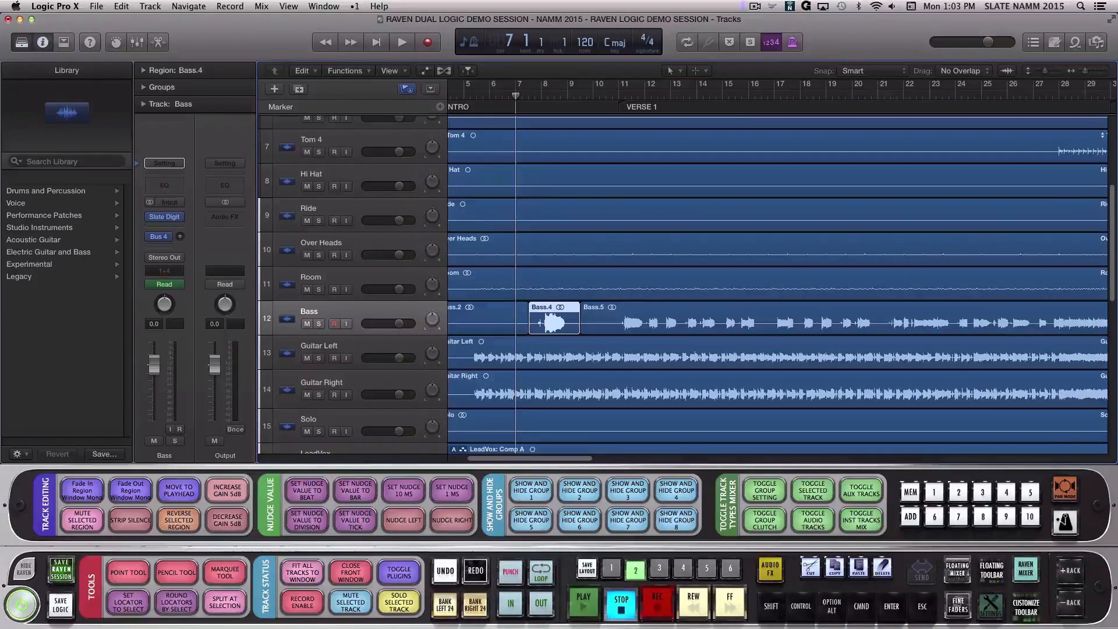
left_click(227, 491)
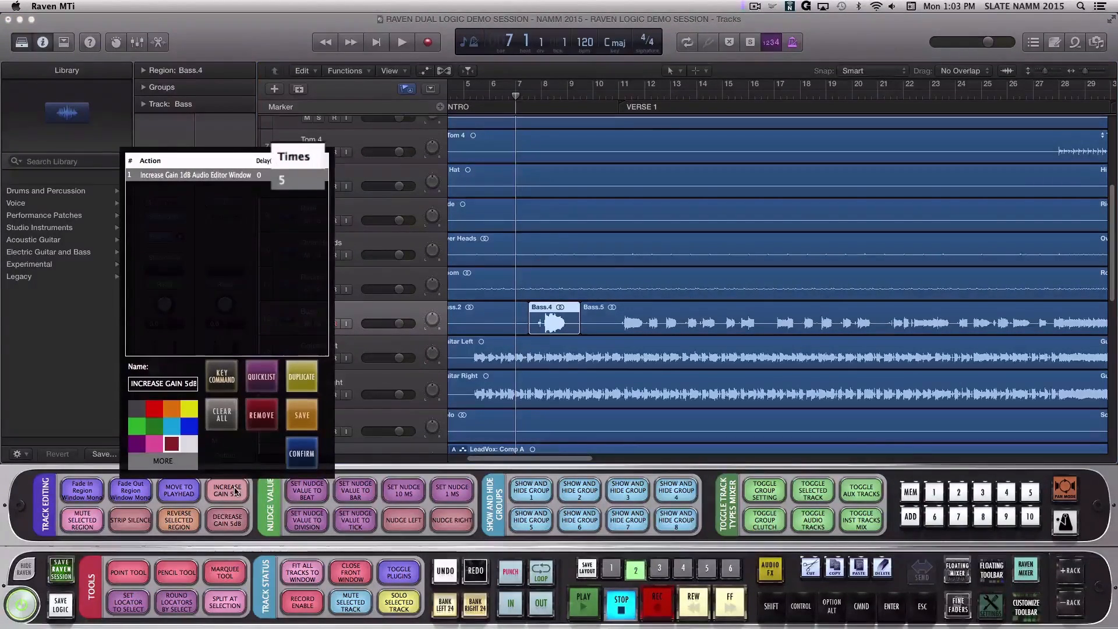
left_click(295, 179)
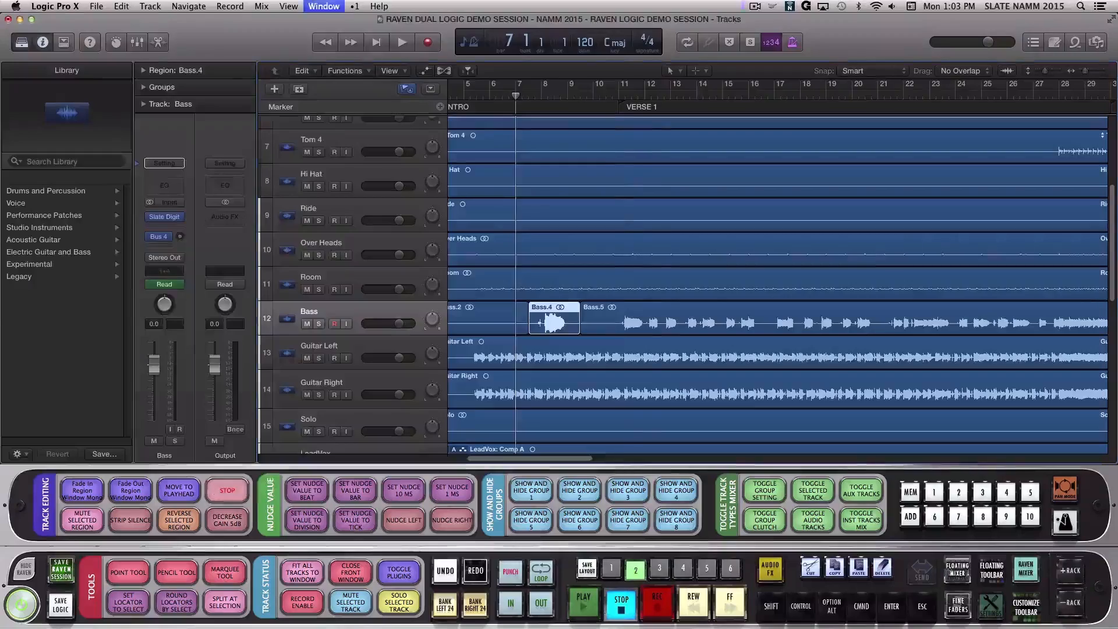
left_click(228, 490)
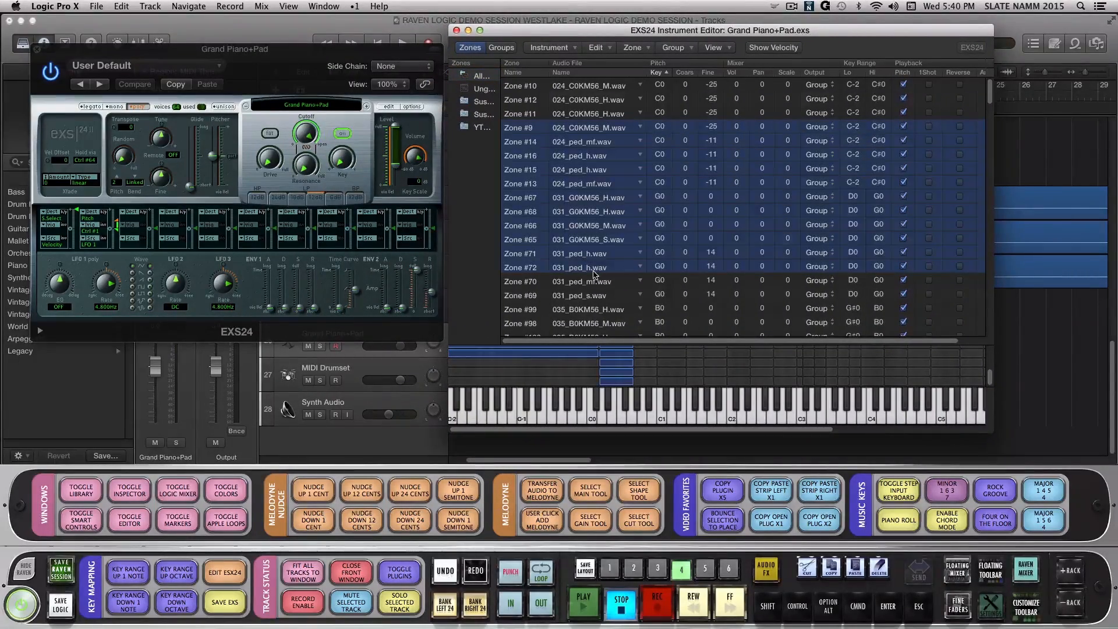
- Bring up the Grand Piano+Pad EXS24 sampler with its Instrument Editor
left_click(59, 577)
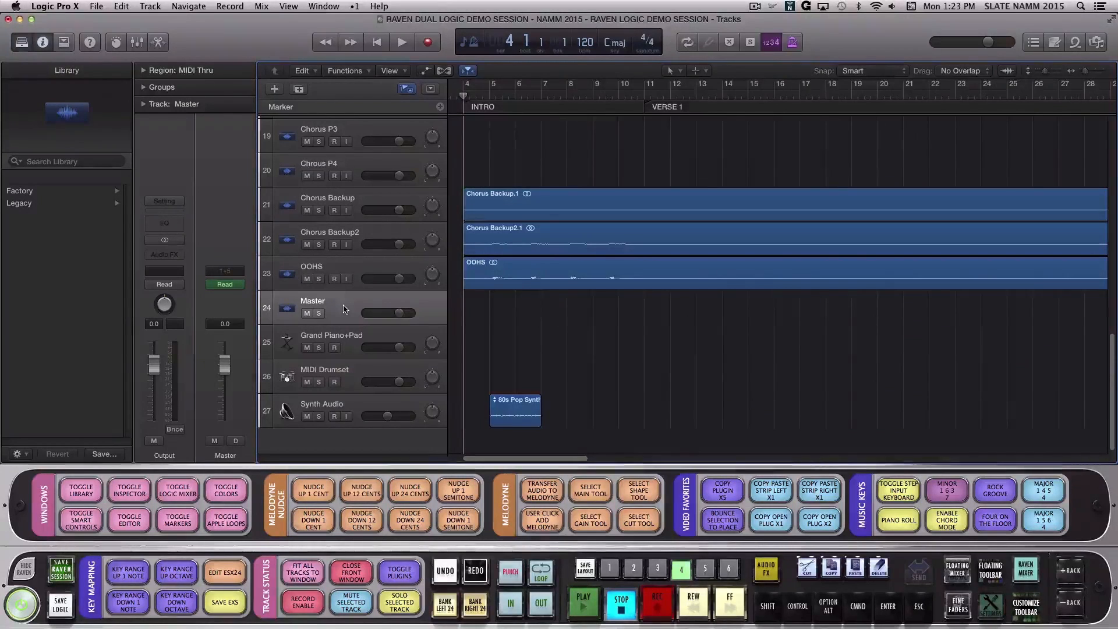
- Select MIDI Drumset and show its piano roll
left_click(325, 370)
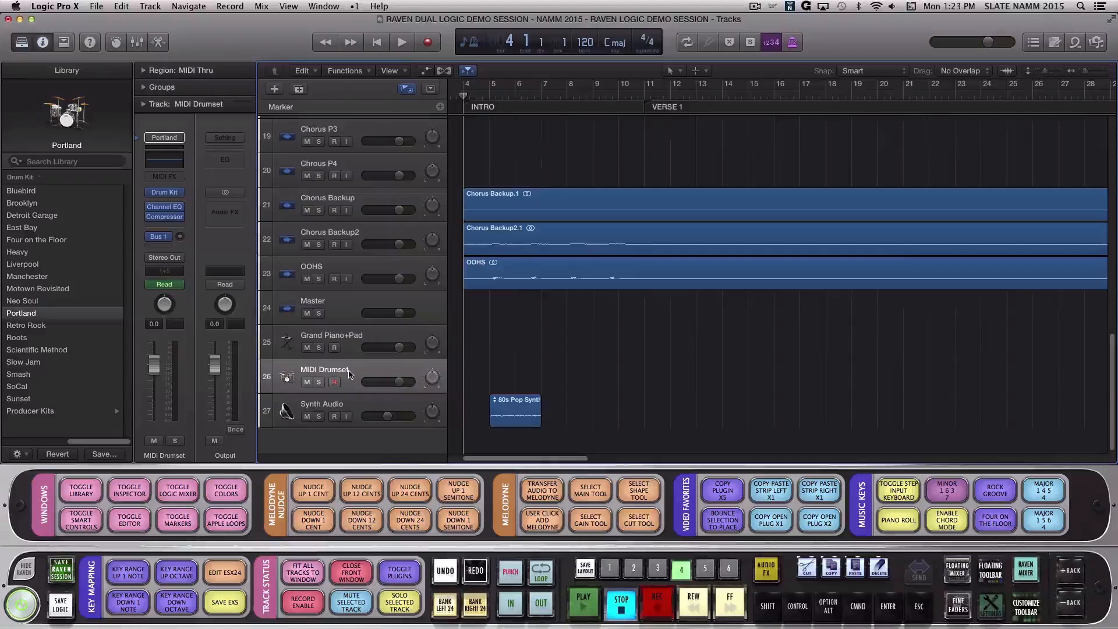
left_click(897, 520)
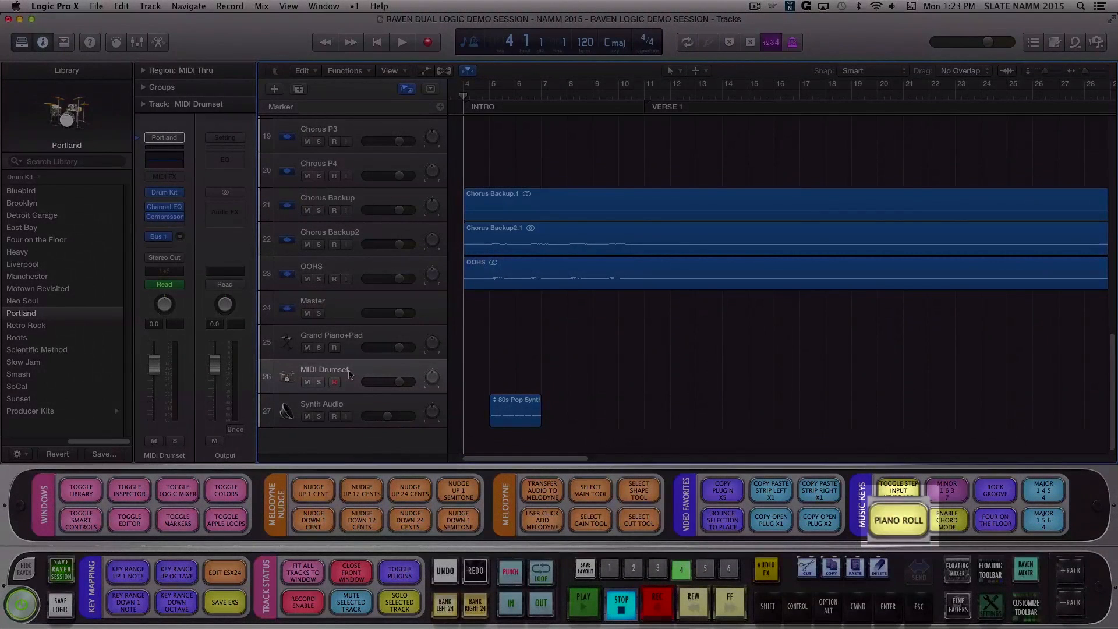
left_click(897, 519)
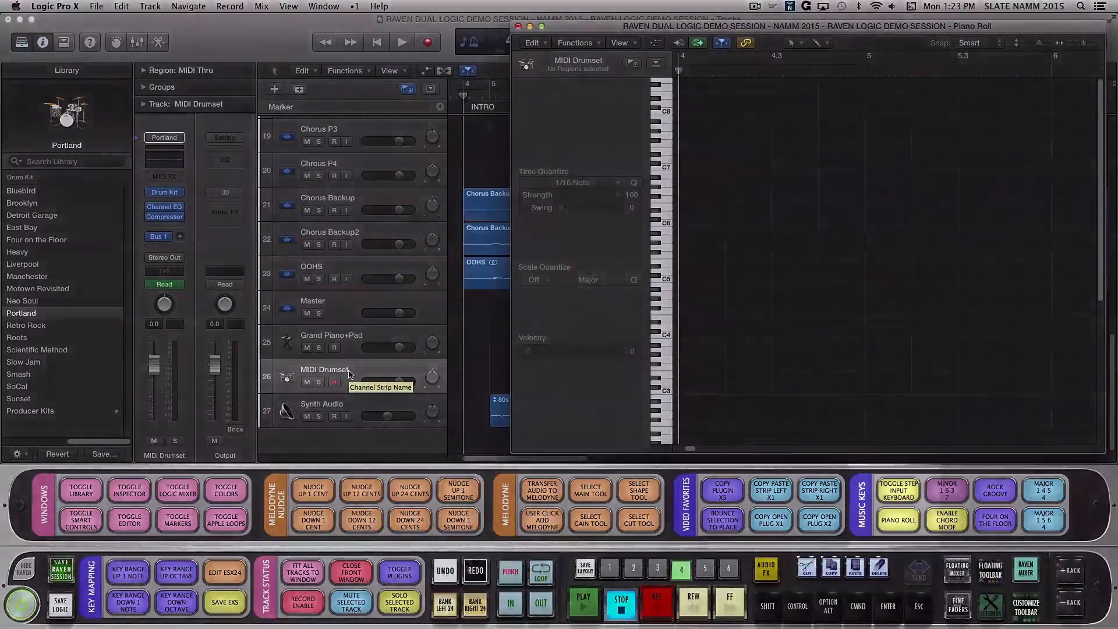
- Turn on the step input keyboard and enable chord mode for step entry
left_click(898, 491)
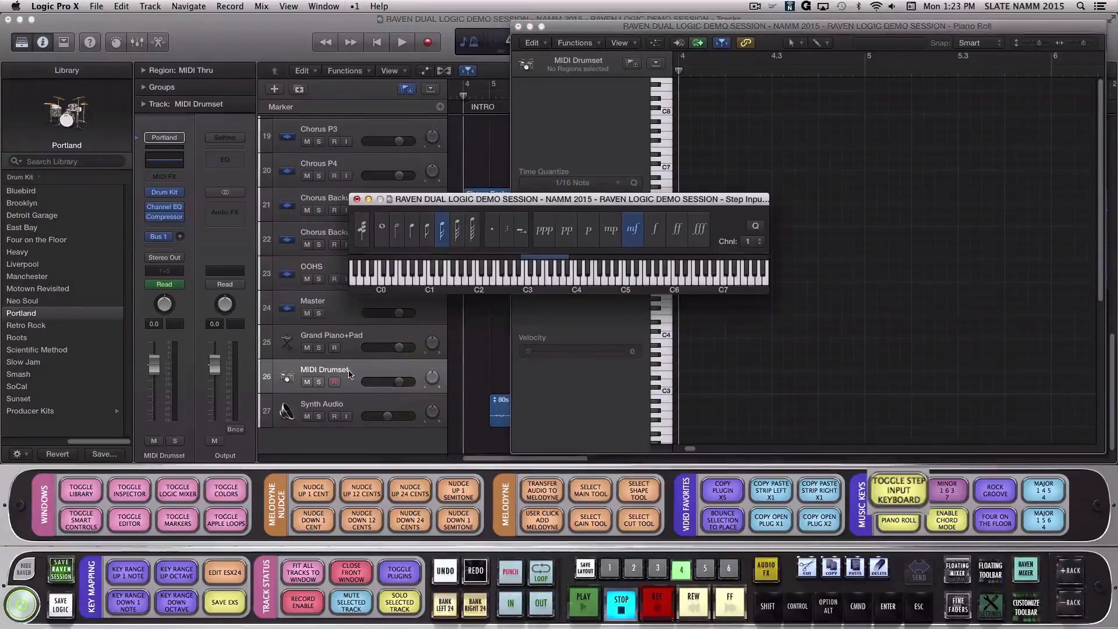
left_click(946, 520)
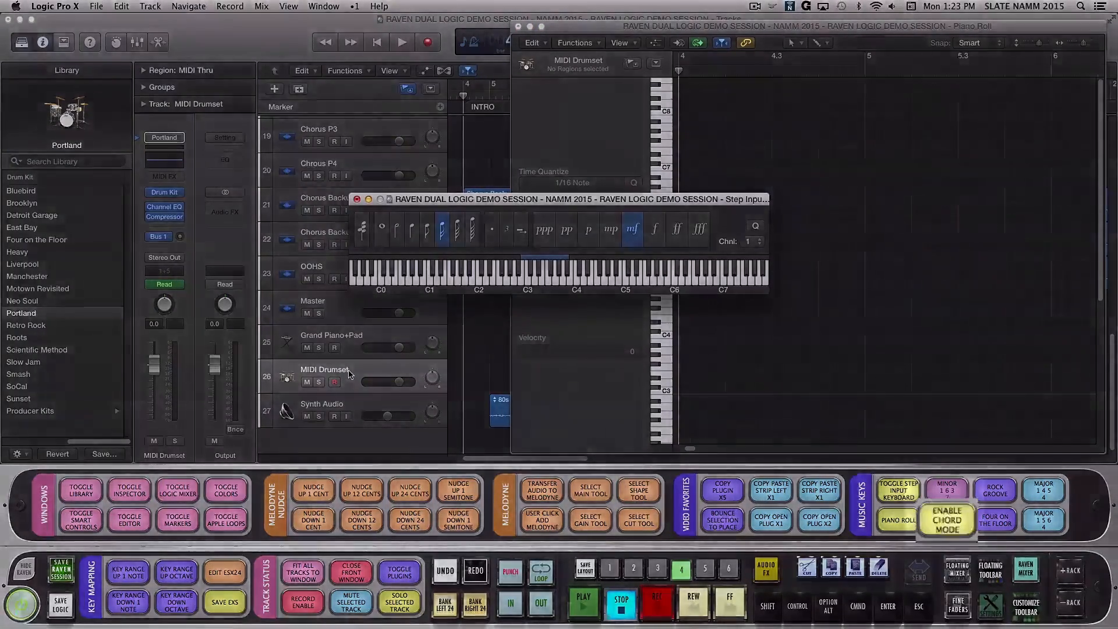
left_click(946, 517)
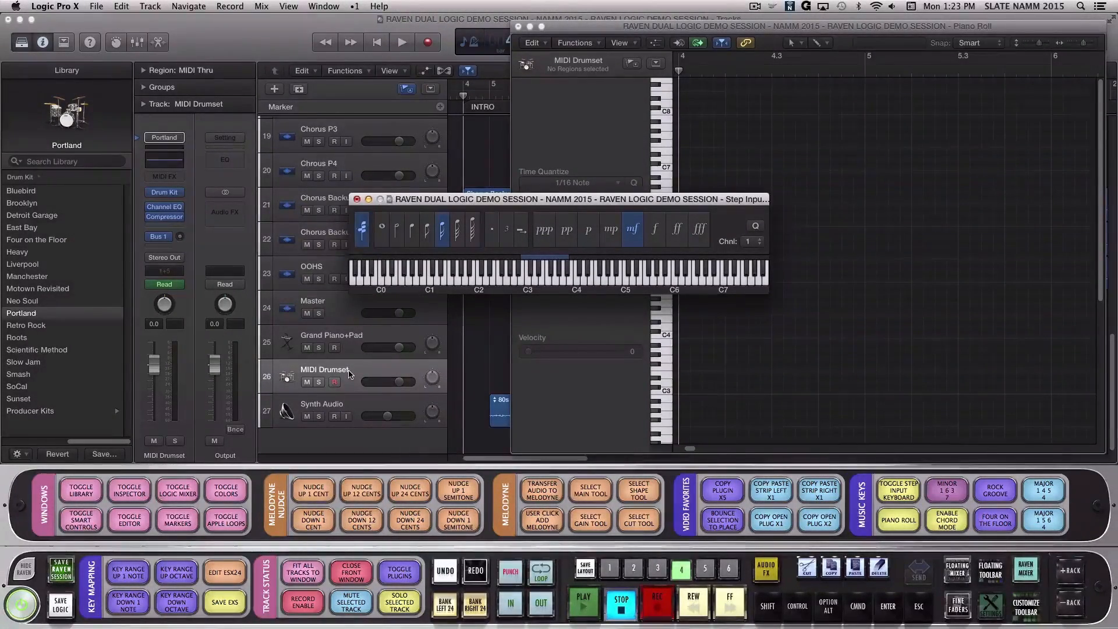
left_click(993, 490)
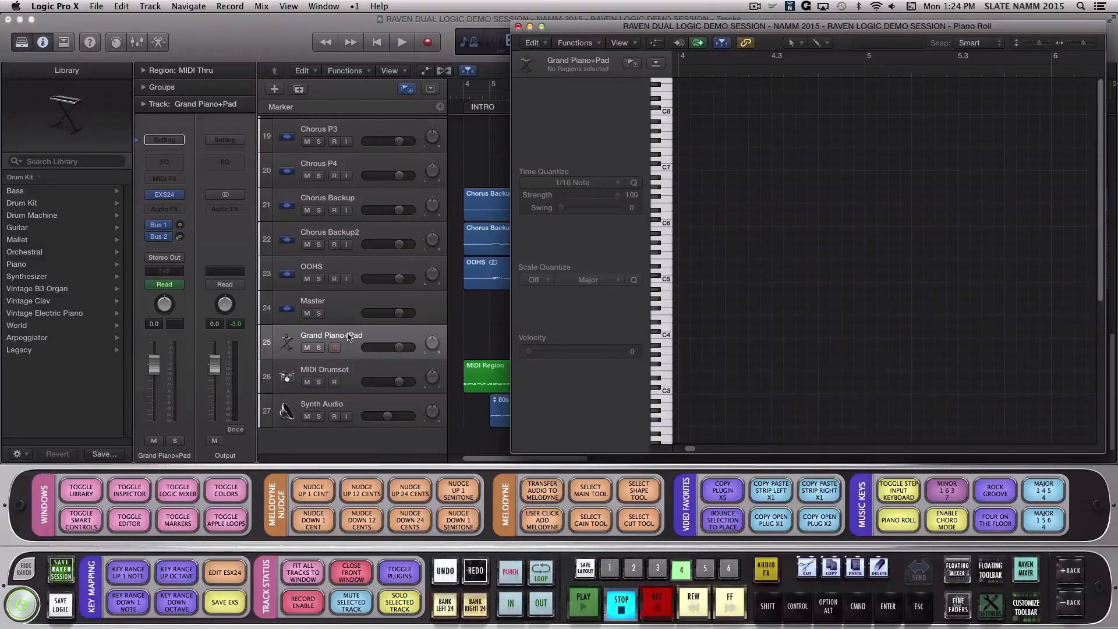
- Select the MIDI Region on Grand Piano+Pad so its block chords show in the Piano Roll
left_click(898, 491)
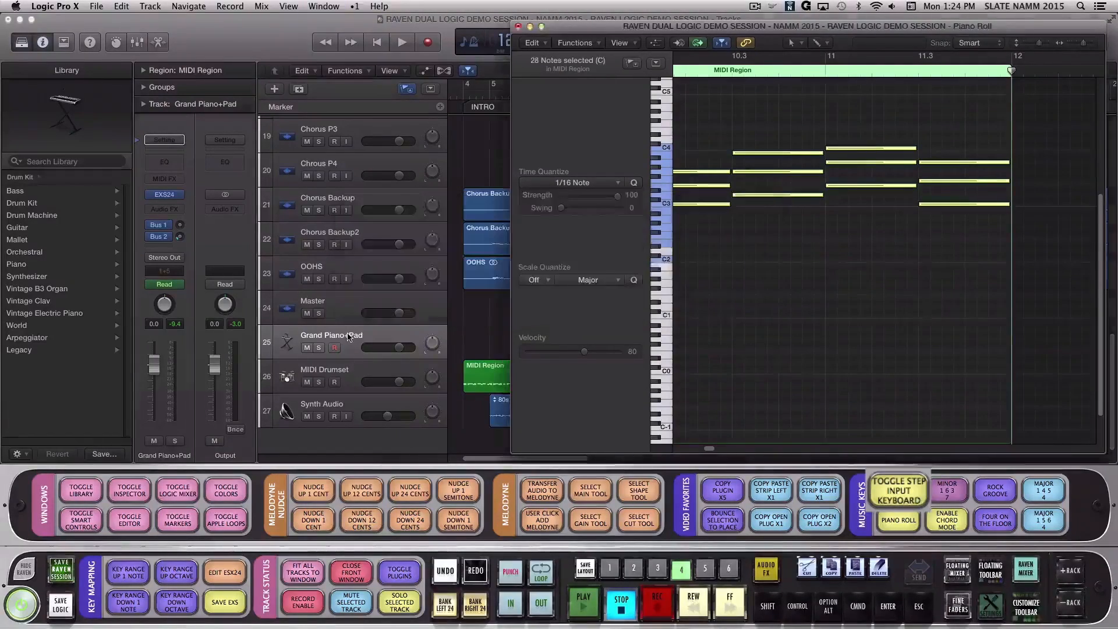
left_click(898, 488)
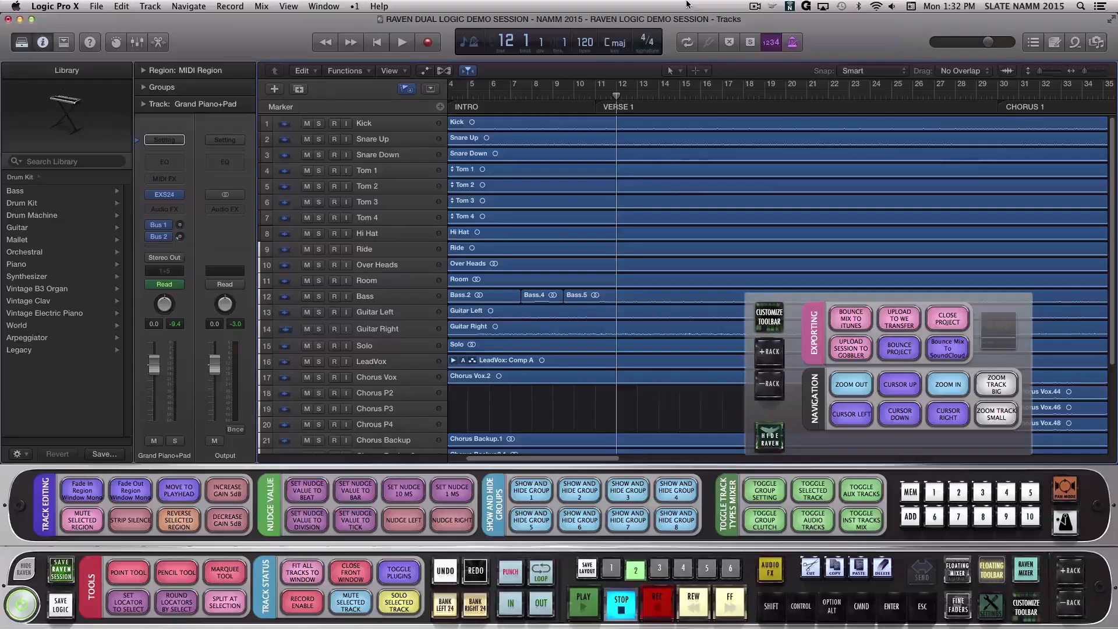
- Launch Gobbler via Raven's Upload Session to Gobbler shortcut
left_click(848, 350)
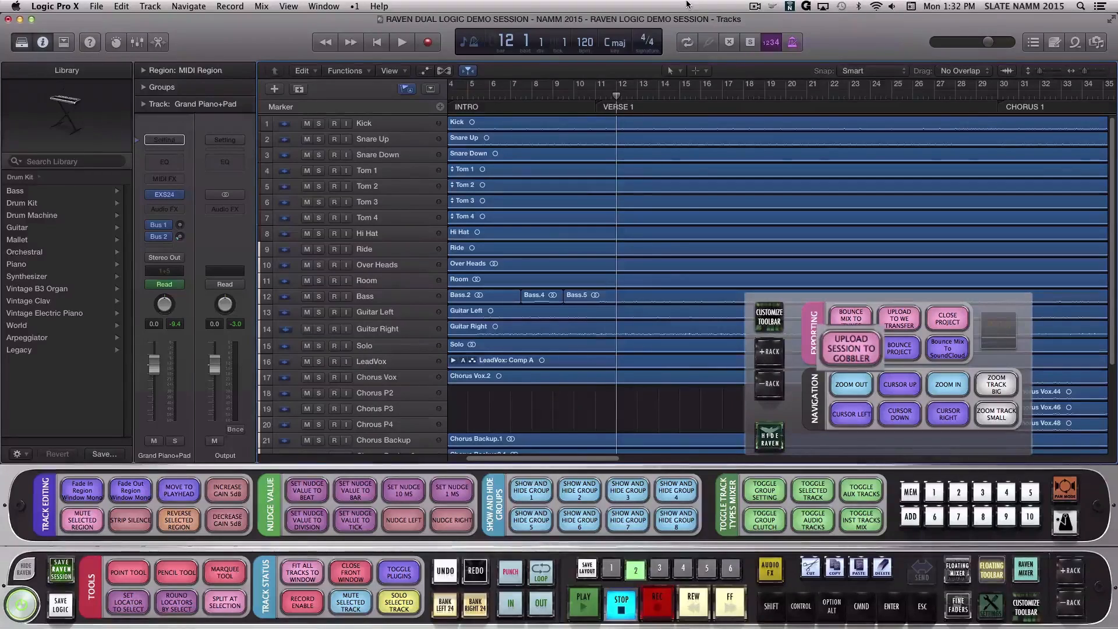
left_click(850, 348)
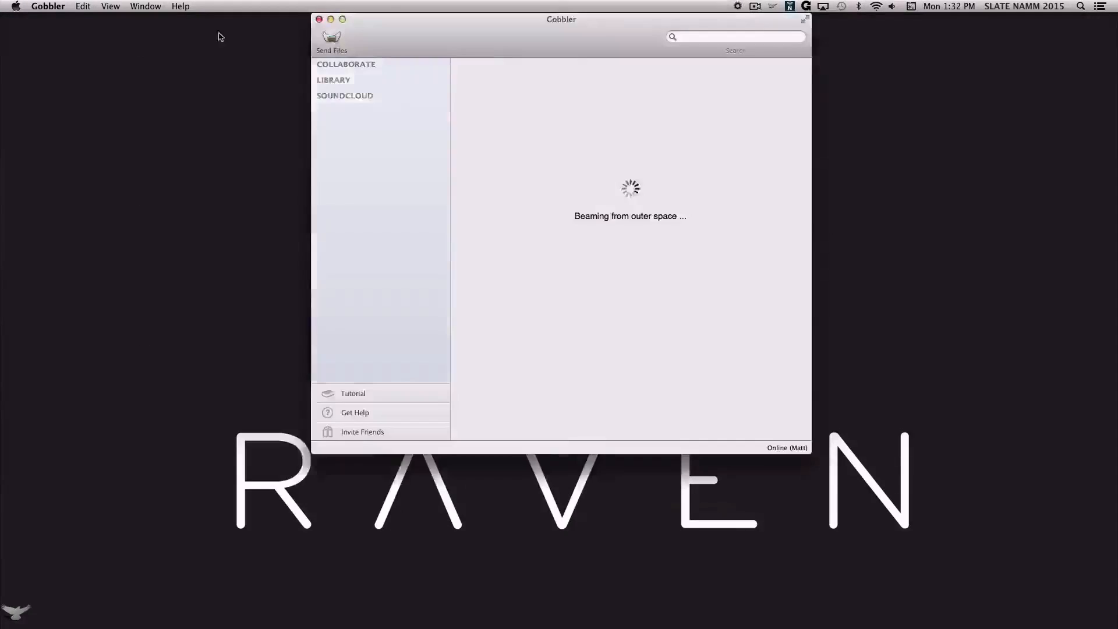
left_click(330, 39)
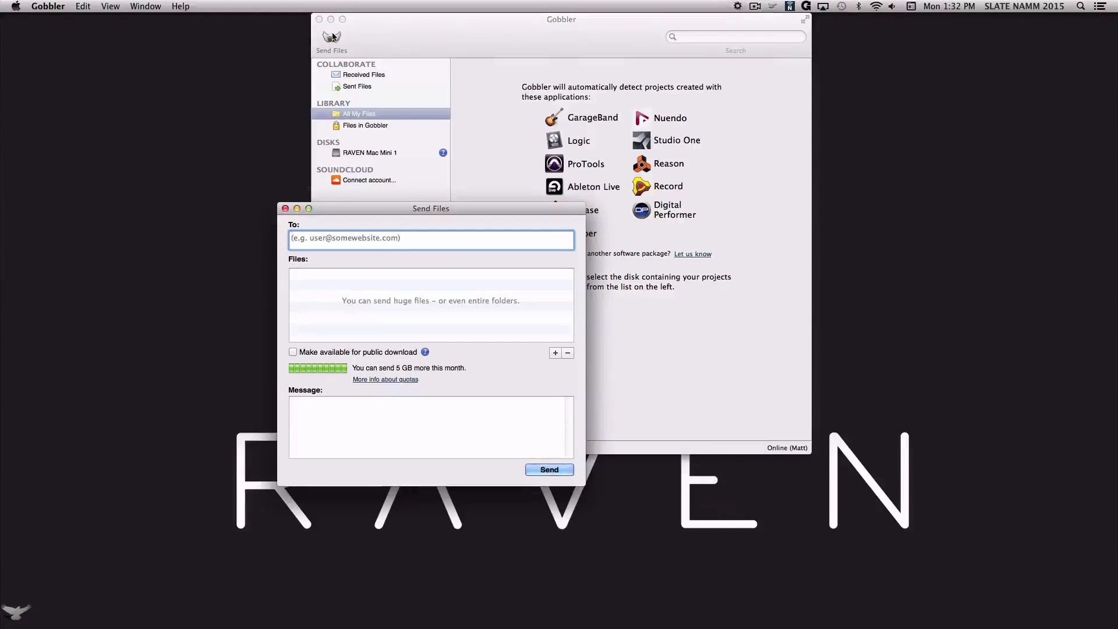
left_click(555, 352)
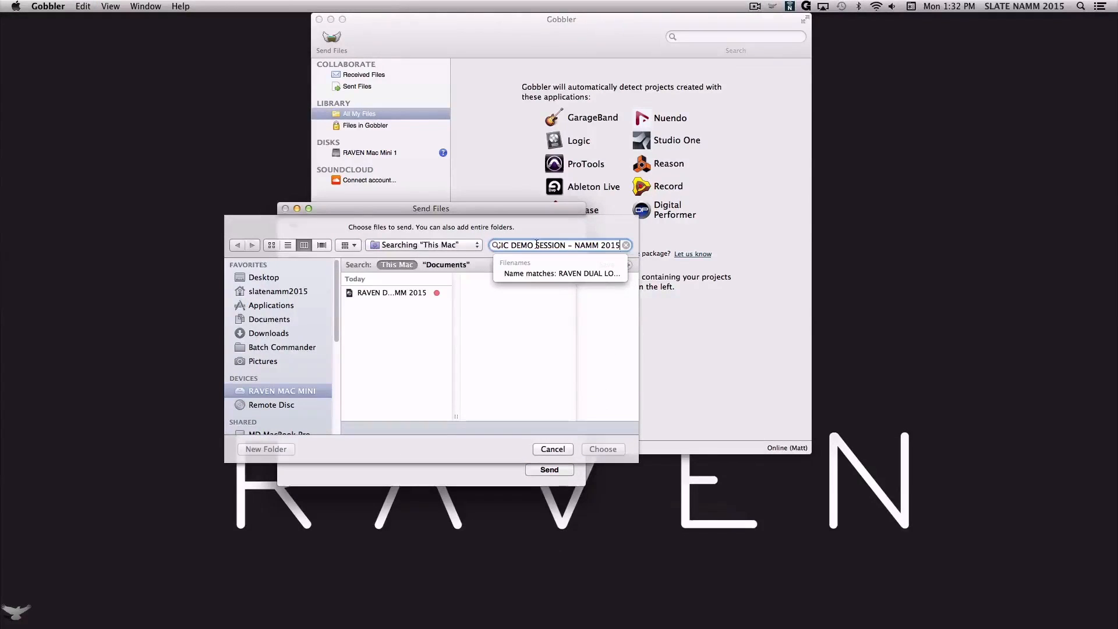
left_click(391, 292)
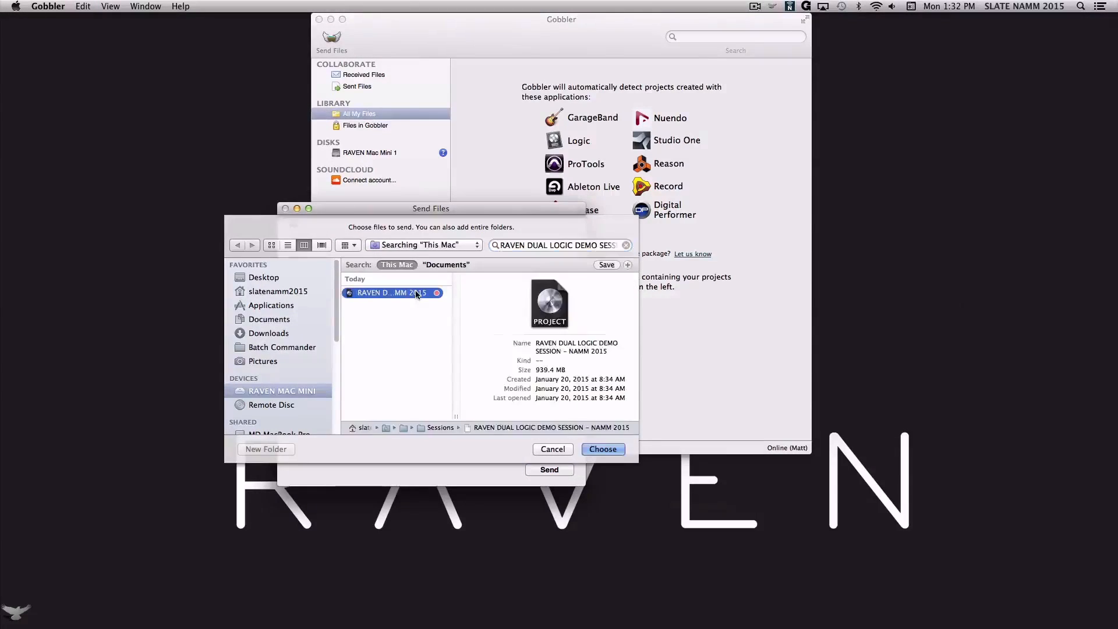
left_click(602, 449)
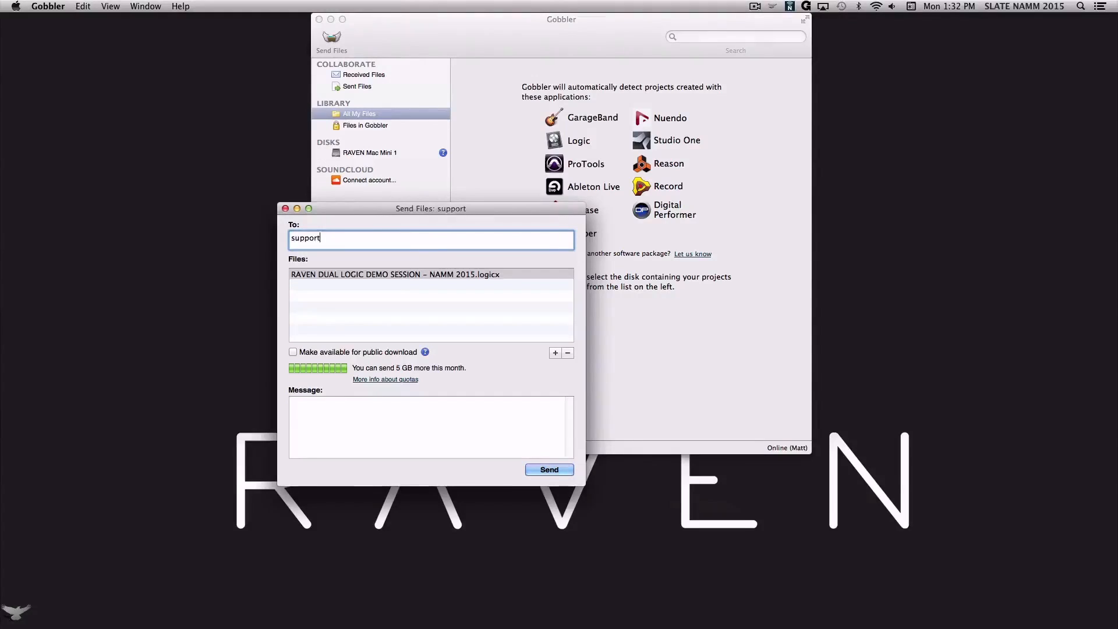
type("@slatemt.c")
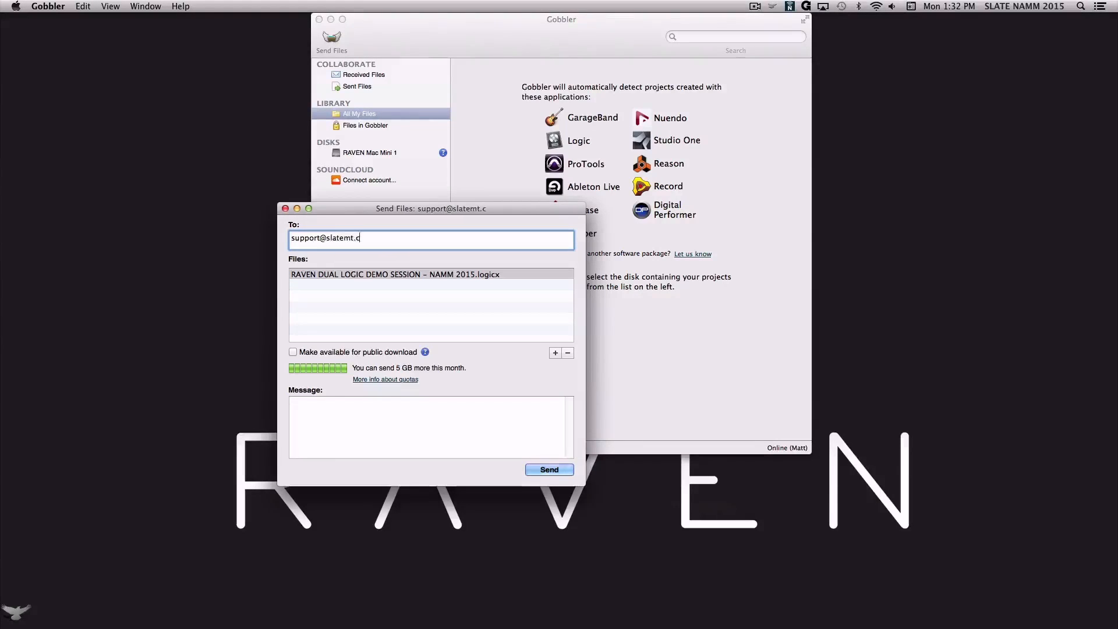
left_click(549, 469)
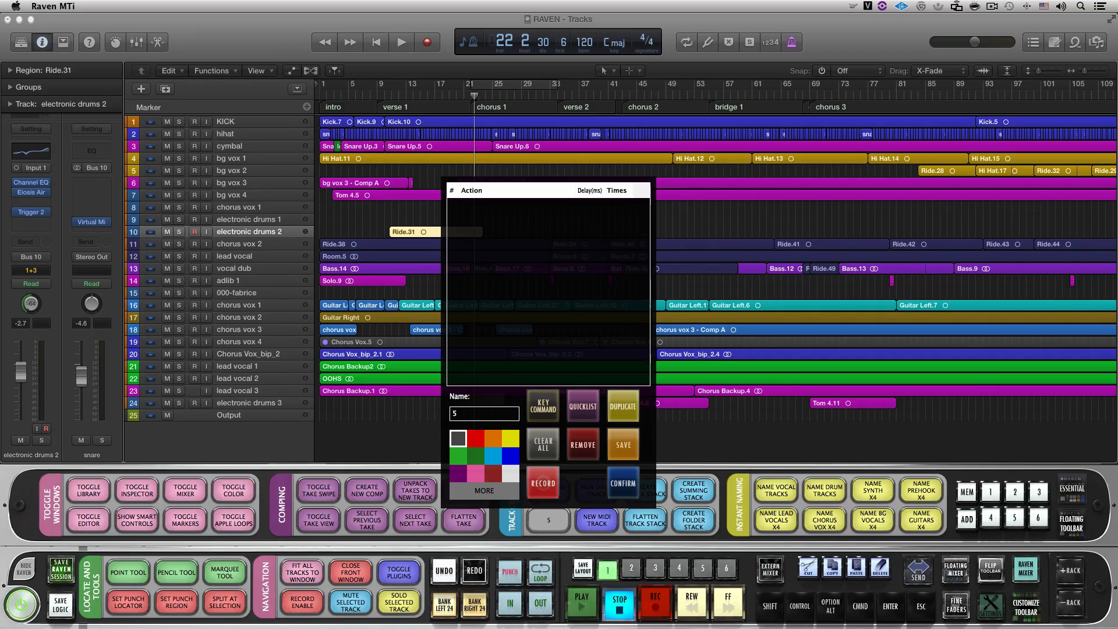
- Add Cmd+C, marker 5, Cmd+V, marker 8, Cmd+V key steps and name the batch FLY HOOK
left_click(541, 405)
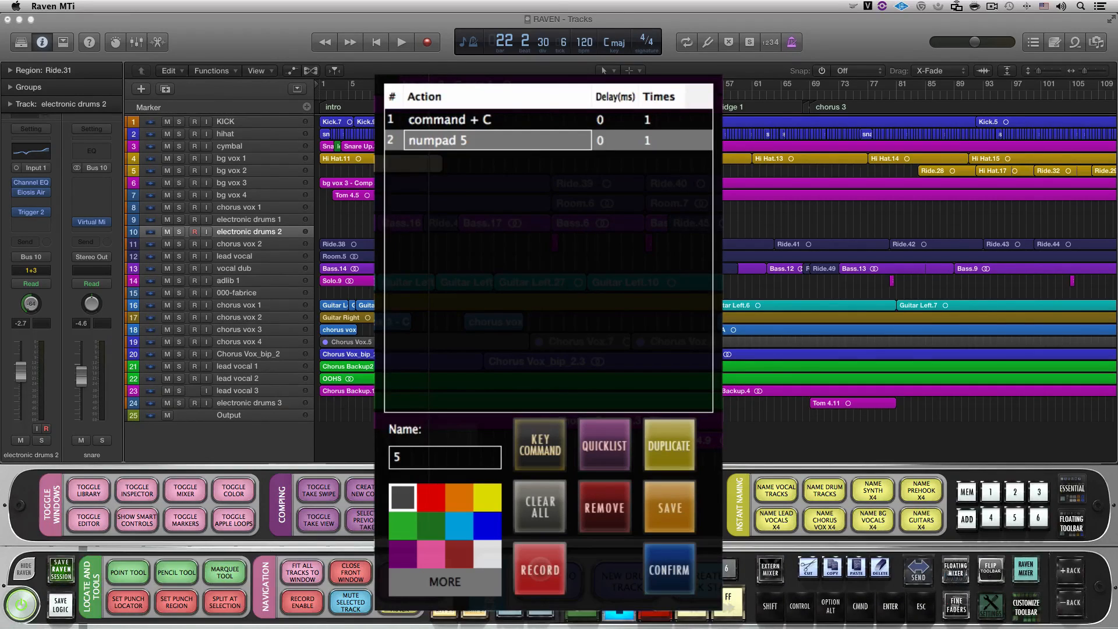
key("cmd+v")
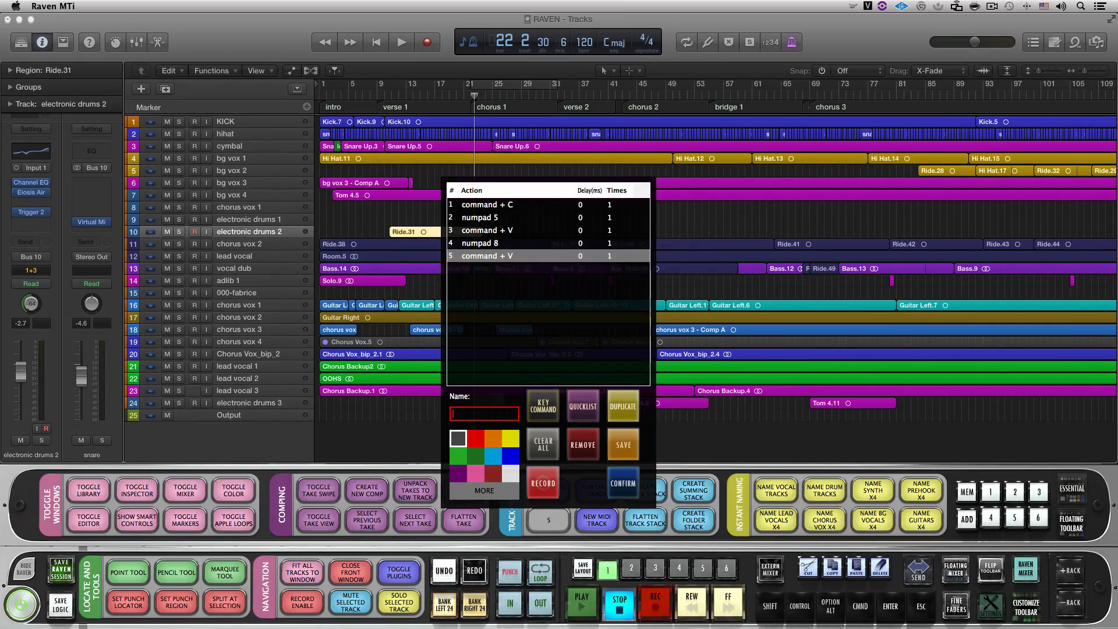
type("FLY HOOK")
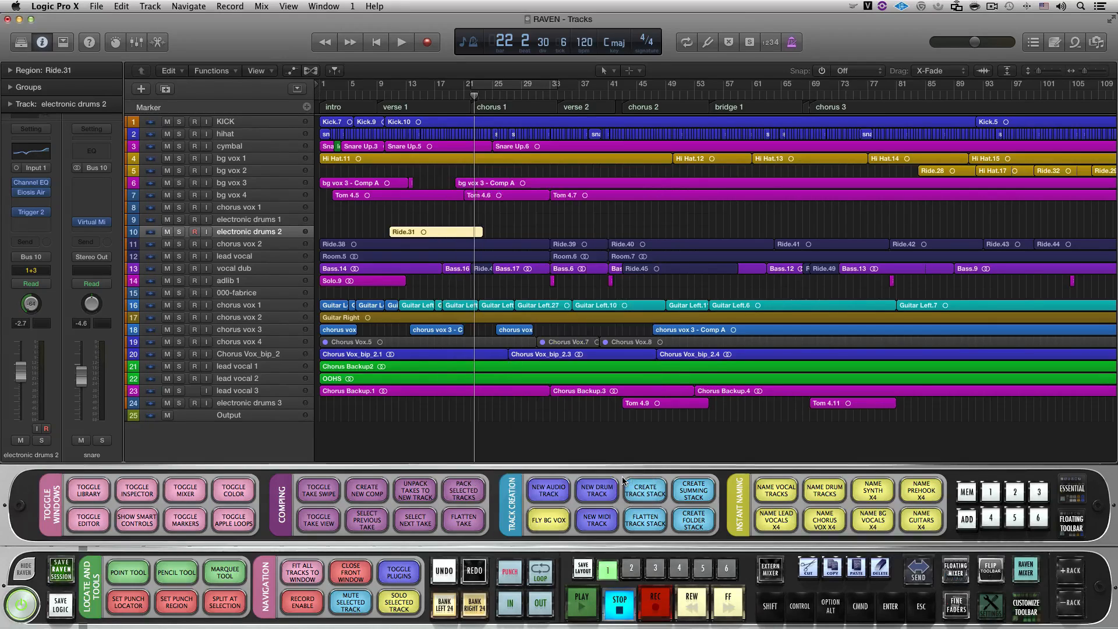
- Select the bg vox 3 region and try the Fly BG Vox batch on it
left_click(363, 183)
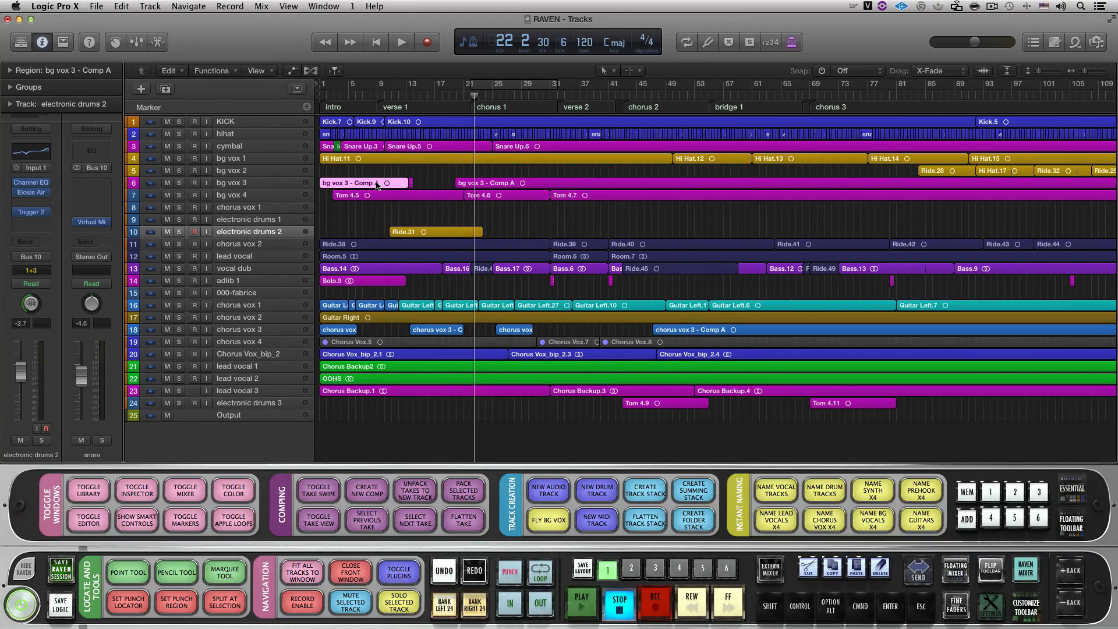
left_click(363, 183)
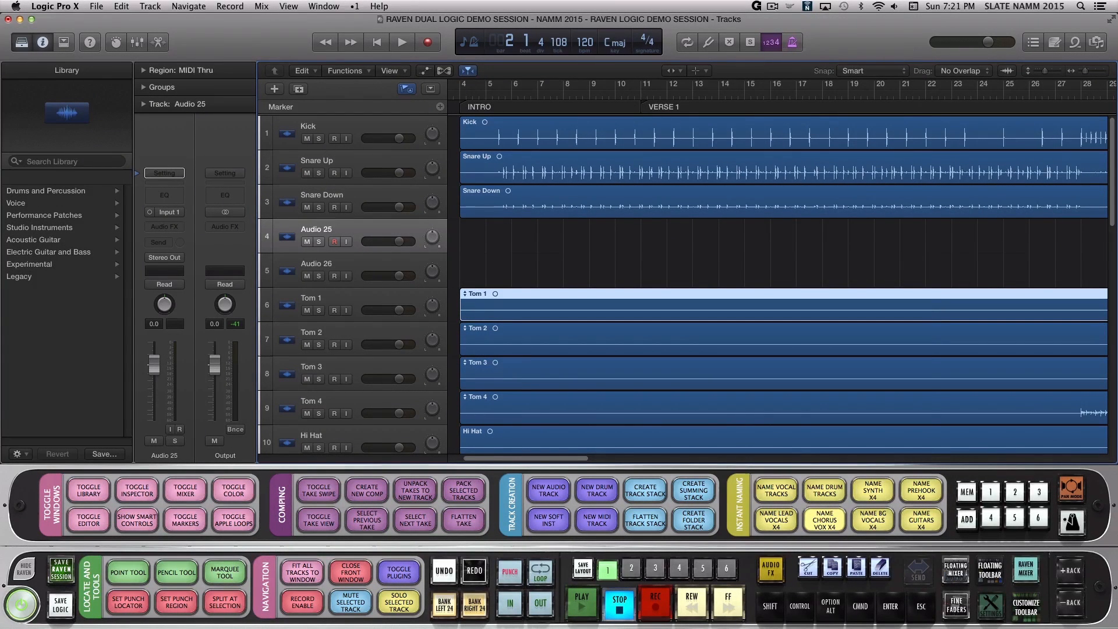
- Clear the Name Chorus Vox X4 batch and add Shift+Return rename and ELECTRONIC DRUMS typing steps
left_click(821, 520)
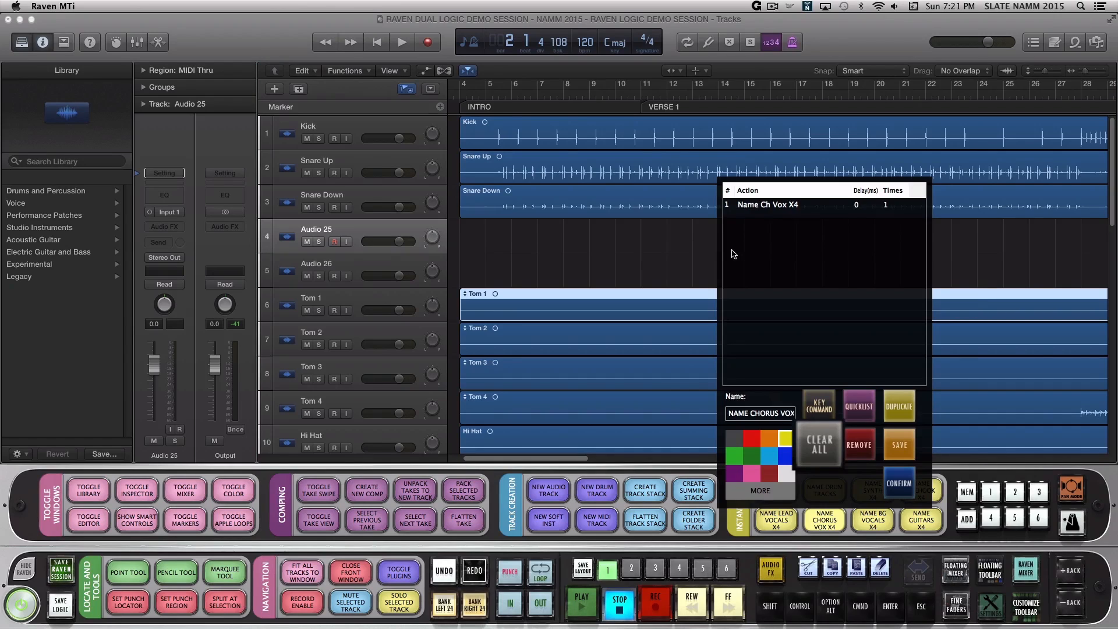
left_click(818, 444)
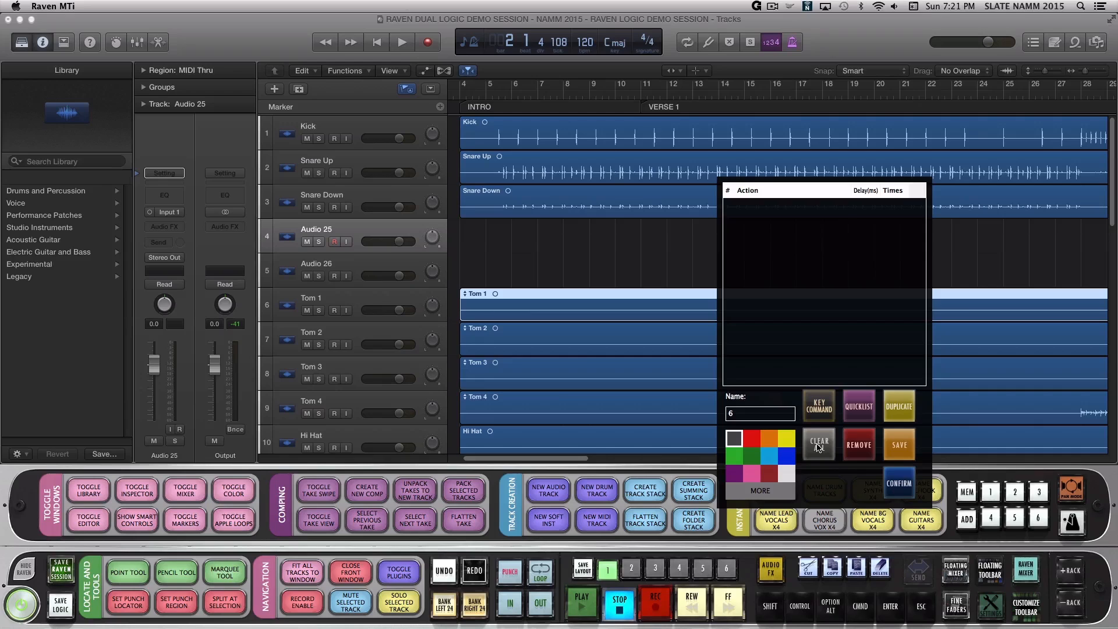
left_click(819, 407)
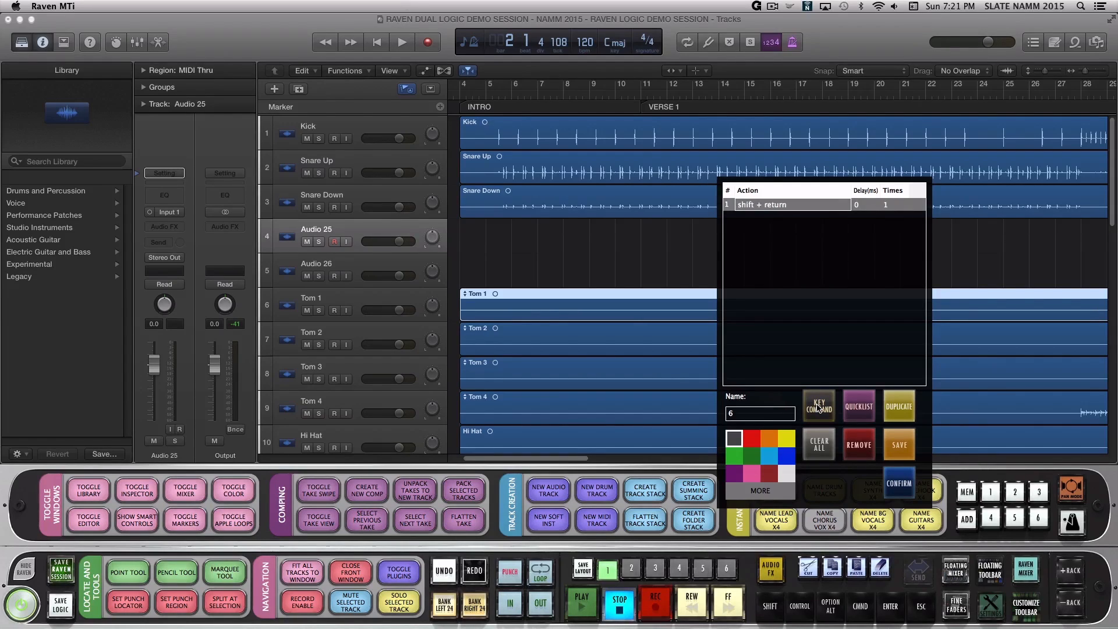
left_click(818, 406)
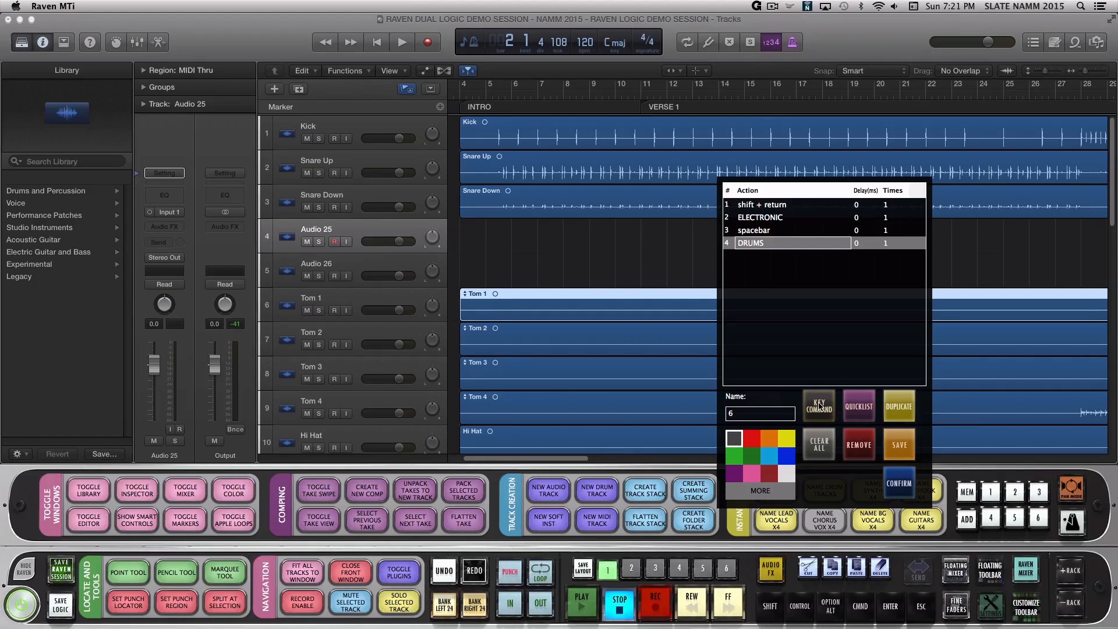
- Add Return and second-track ELECTRONIC KEYBOARD naming steps, then append a saved Quicklist script
left_click(817, 406)
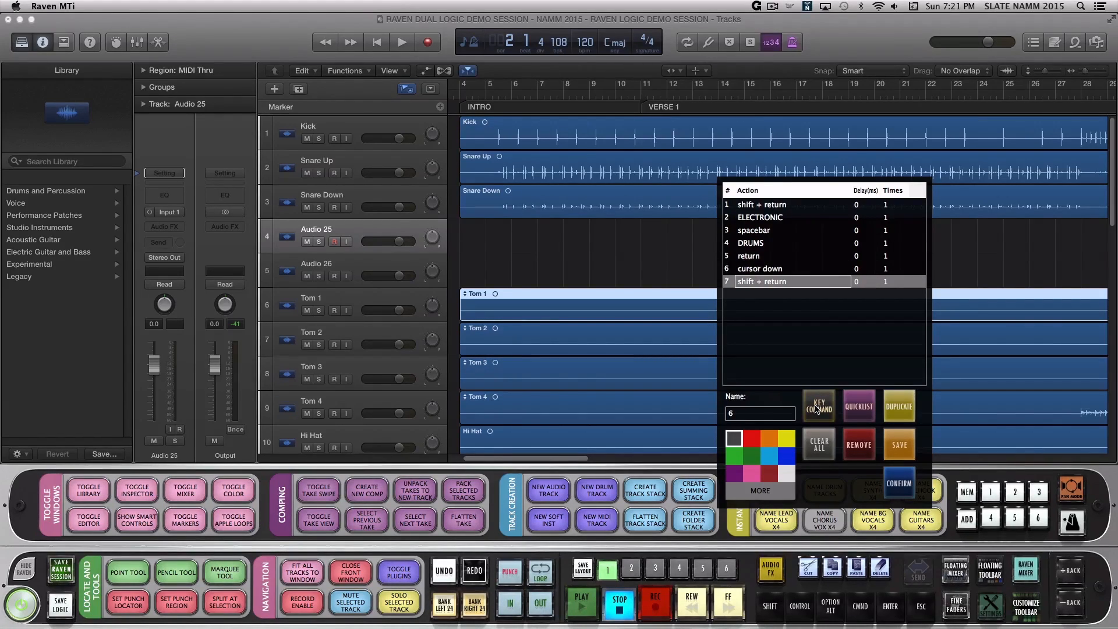
left_click(818, 406)
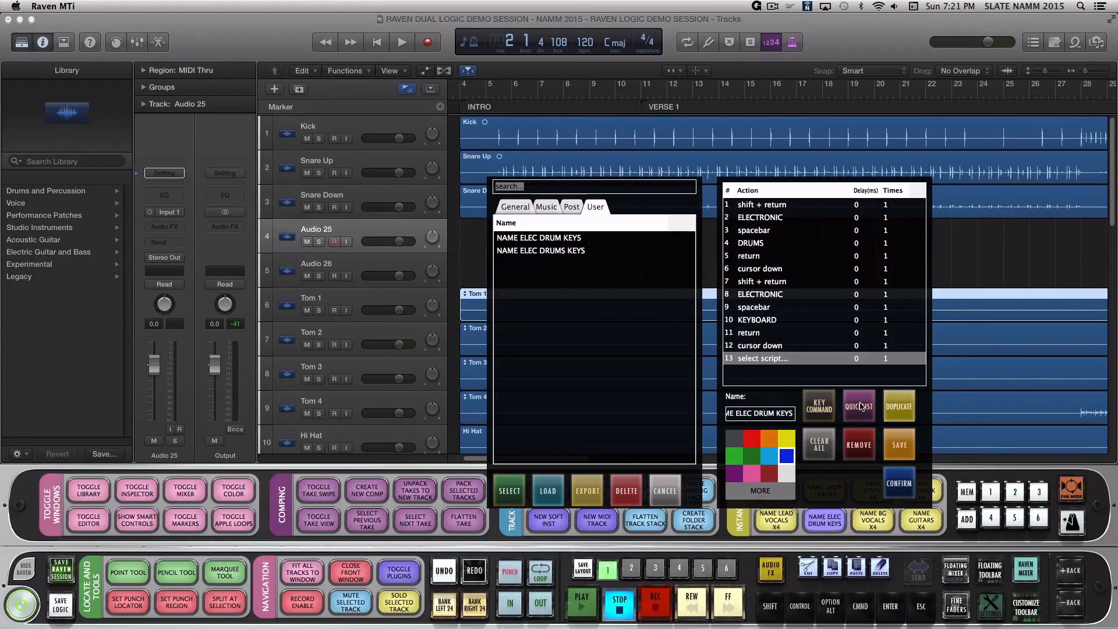
left_click(539, 250)
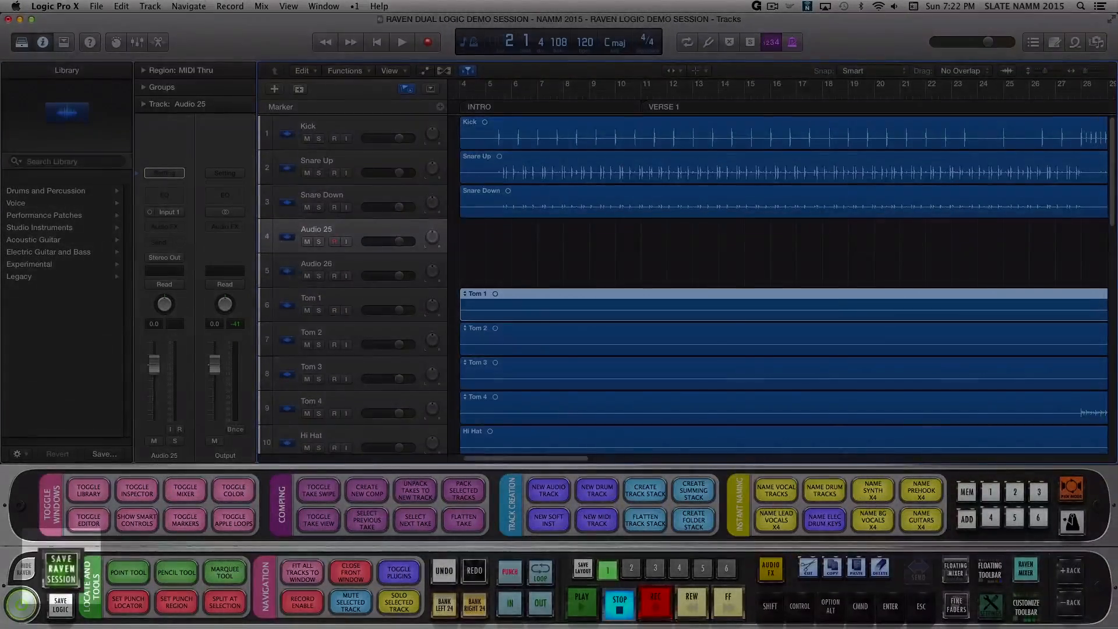
- Save the Raven session to Documents under a name containing SESSION
left_click(60, 568)
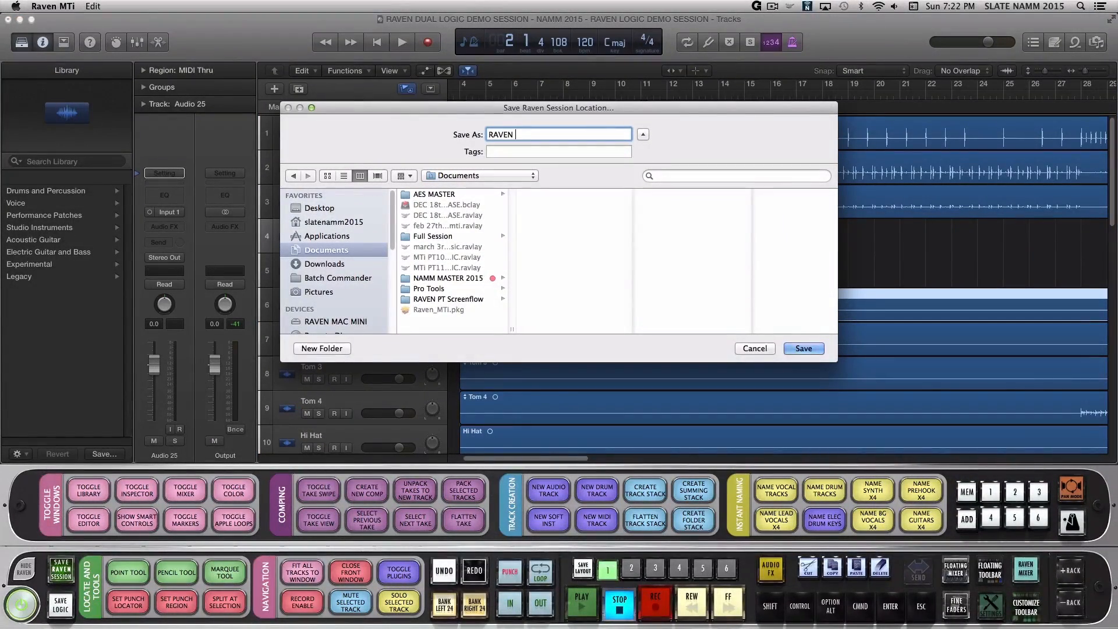
type("SESSION")
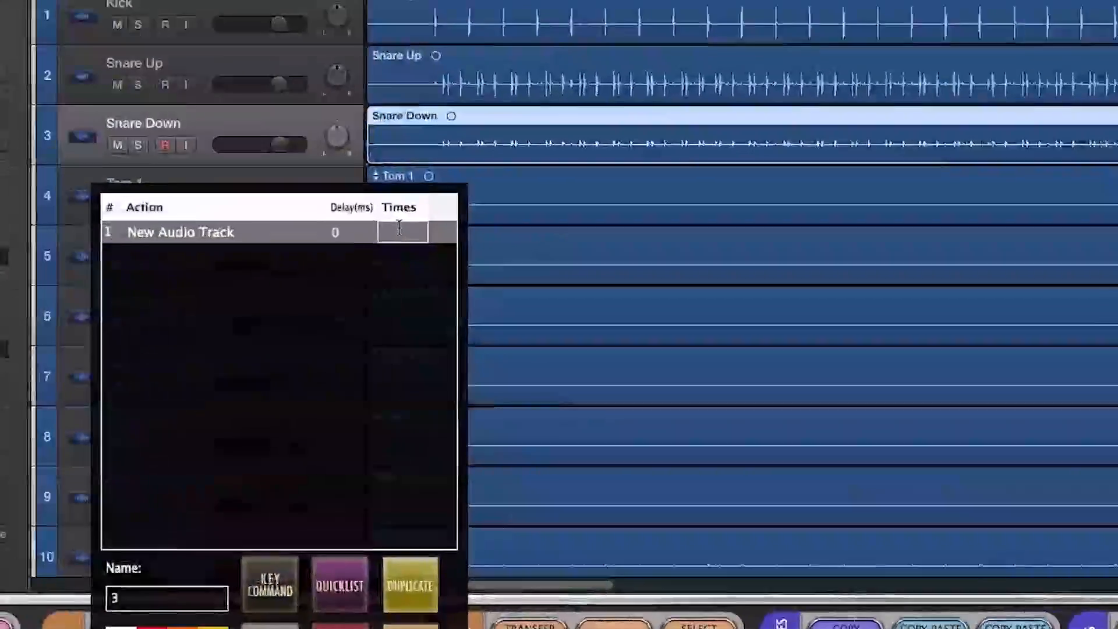
- Add New Audio Track x4, cursor-up, Name Lead Vocal X4, Shift+cursor-up and Select Track Pink steps
type("4")
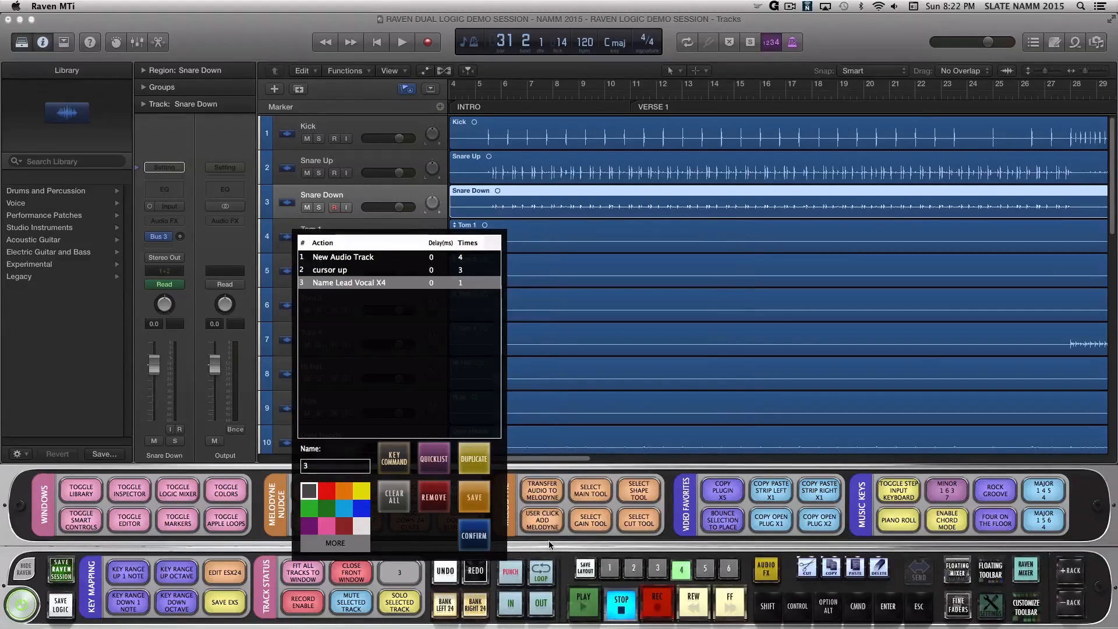
left_click(393, 458)
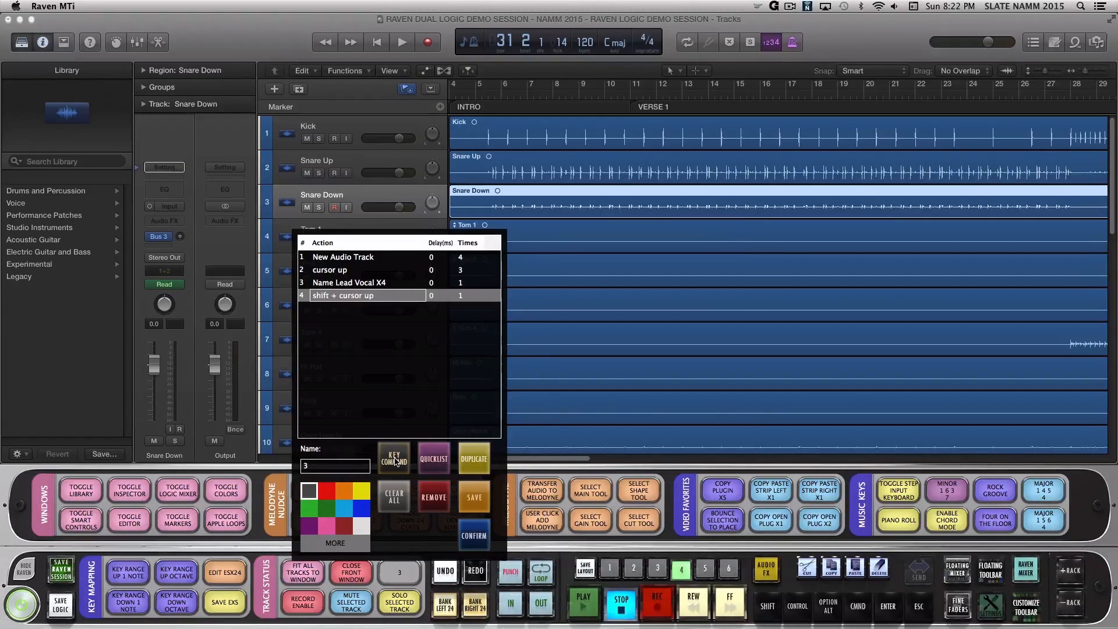
left_click(469, 295)
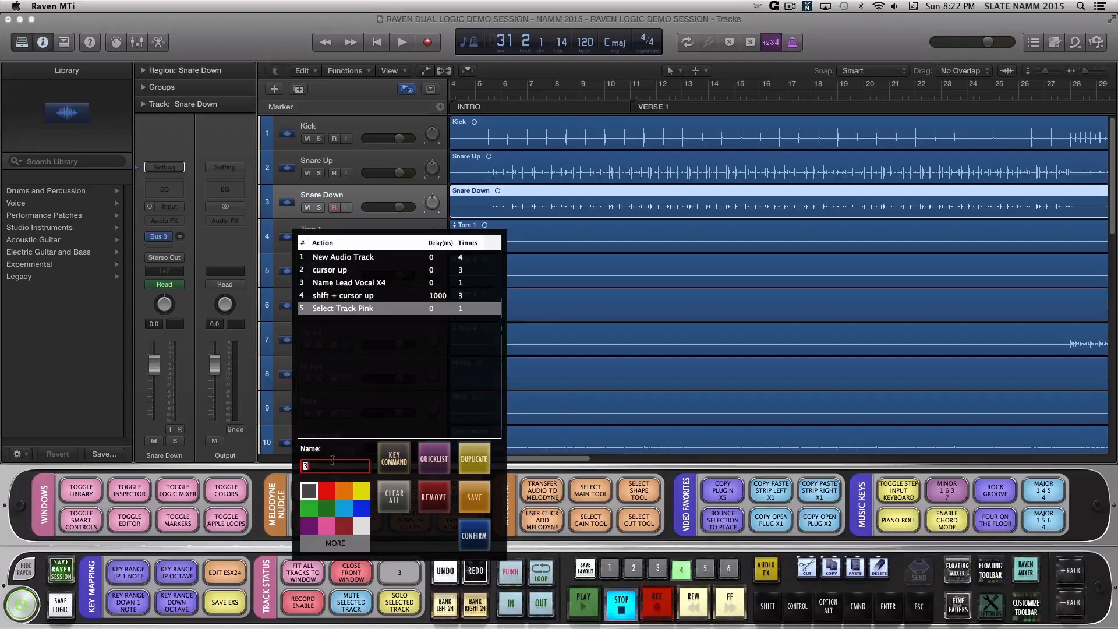
- Name the batch 4 NEW PINK VOCALS and confirm it
type("4 NEW")
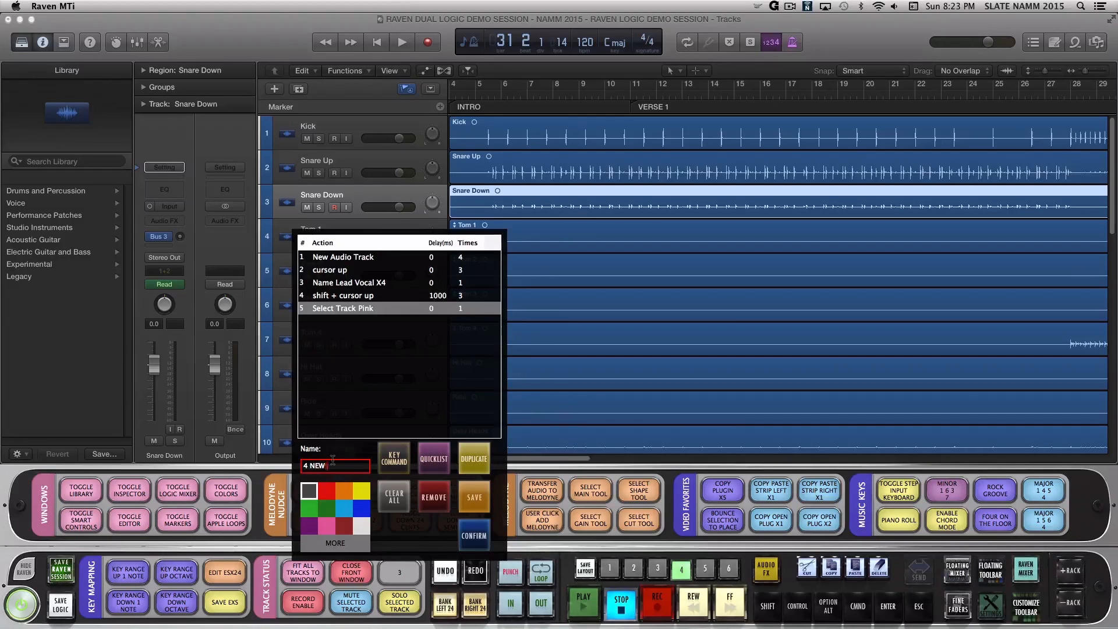
type("PINK VOCAL")
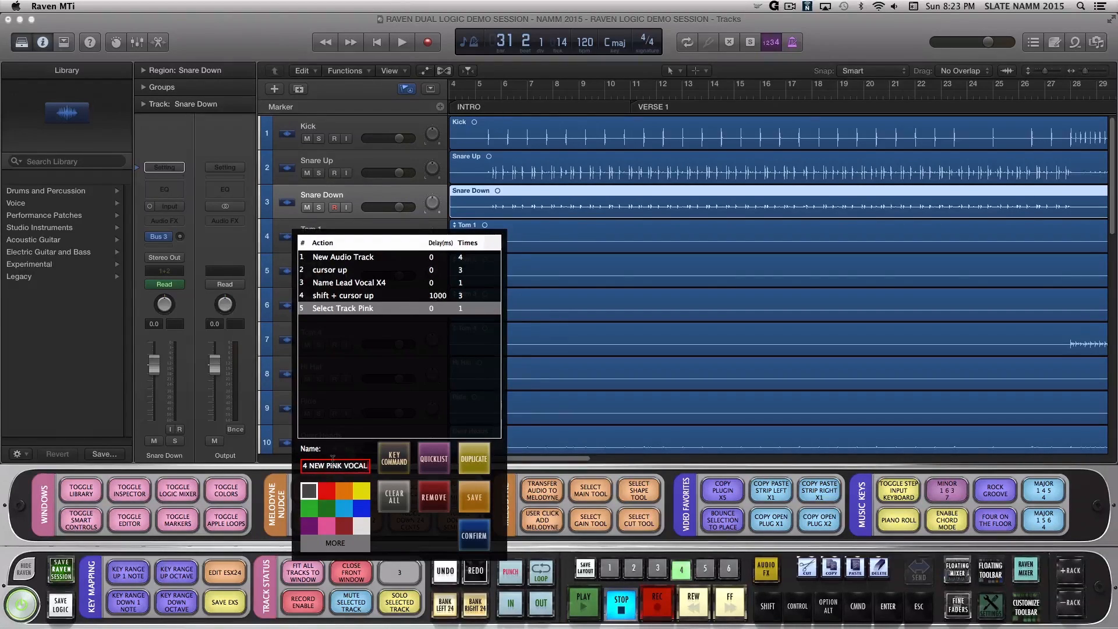
left_click(474, 535)
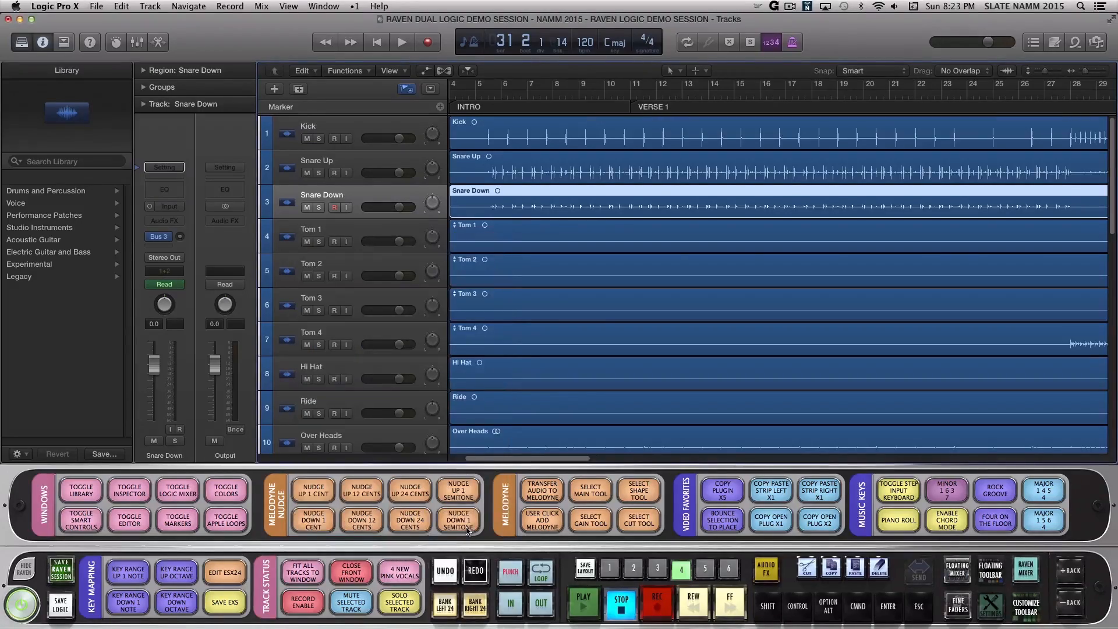
left_click(399, 571)
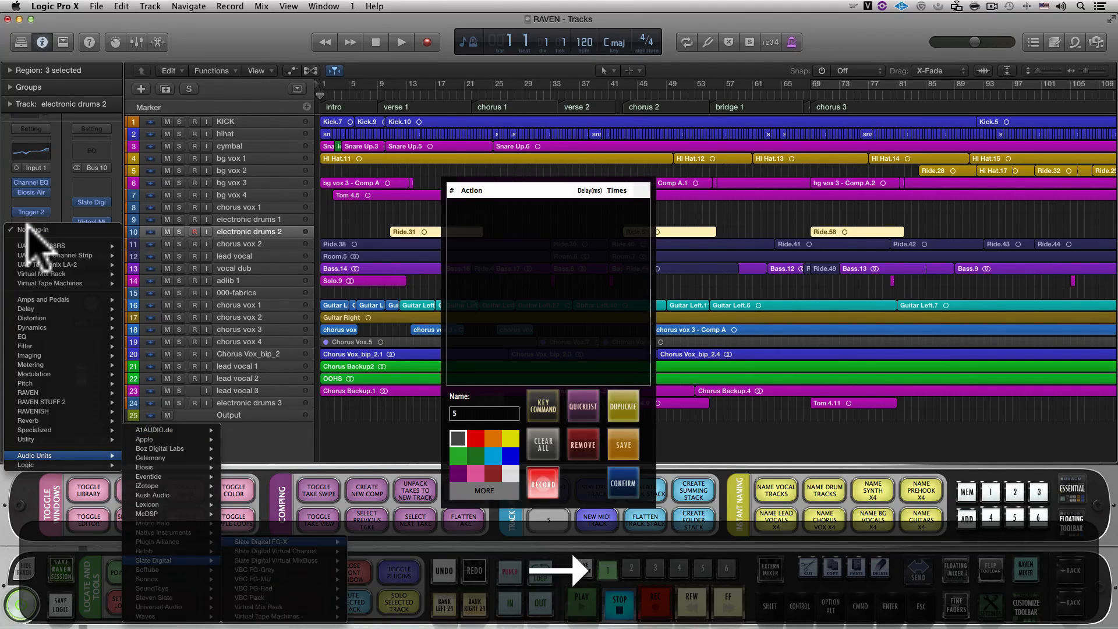
mouse_move(268, 607)
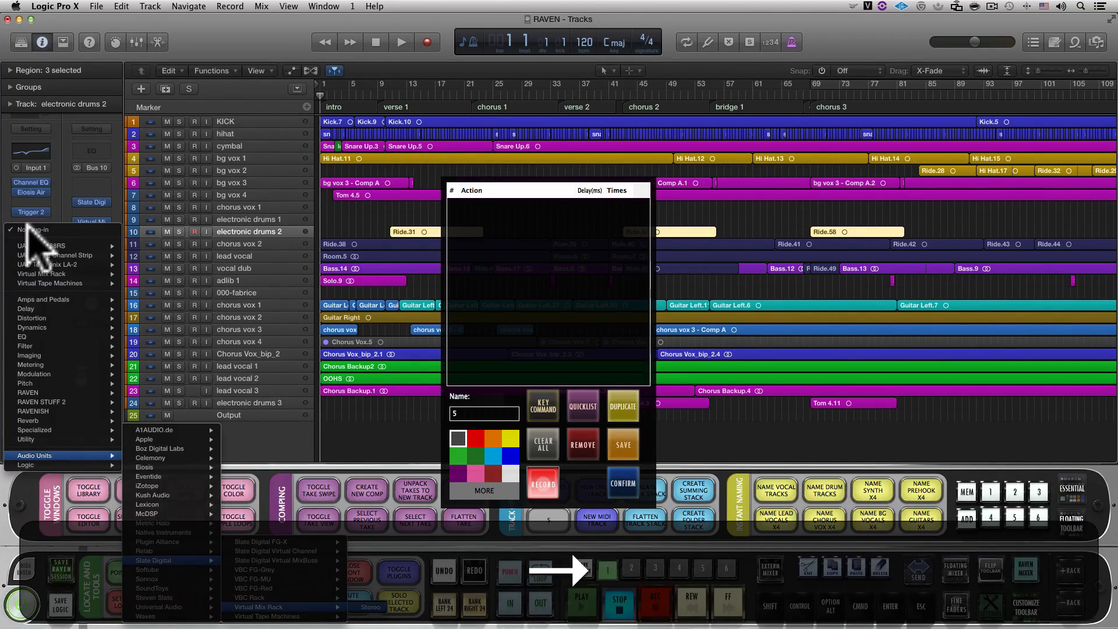
- Insert Slate Virtual Mix Rack on insert 5 and name the recording ADD VMR INSERT 5
left_click(253, 607)
type("ADD VMR")
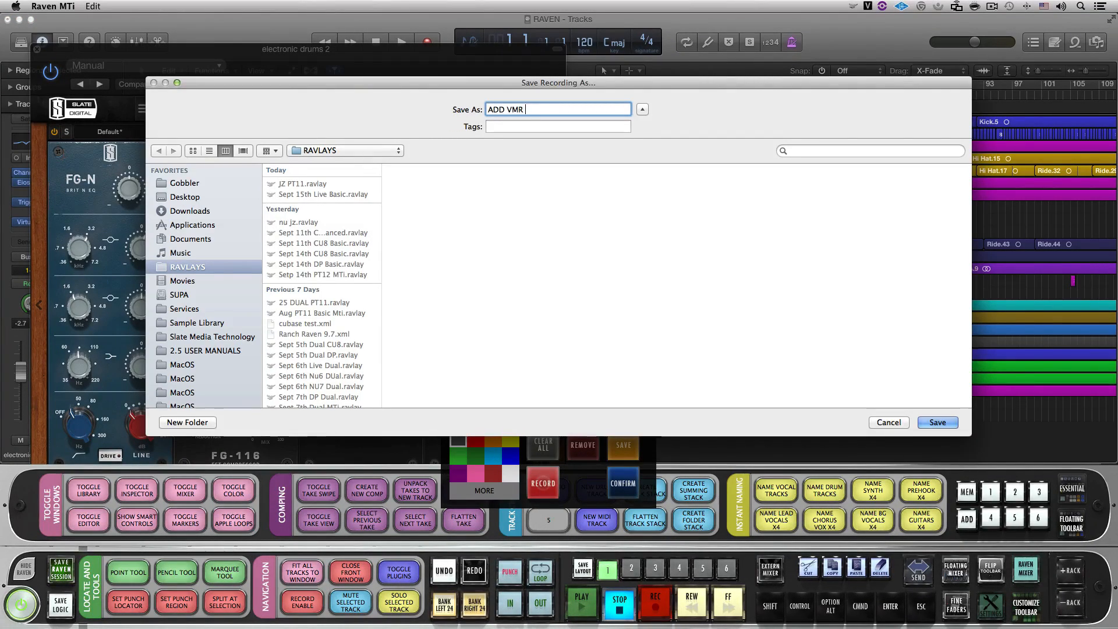
type("INSERT 5")
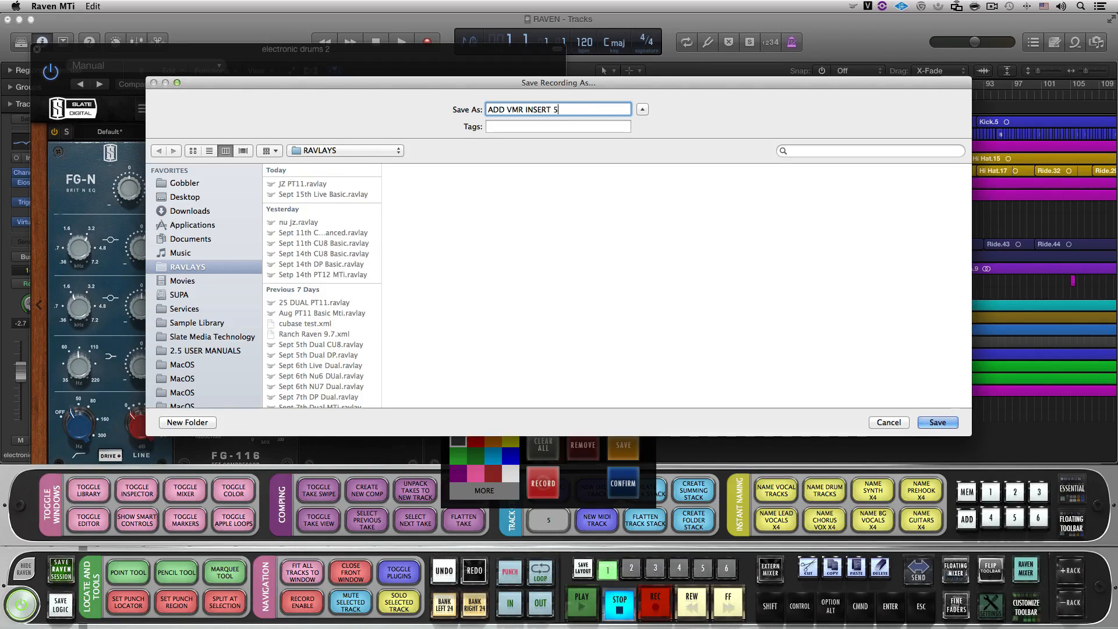